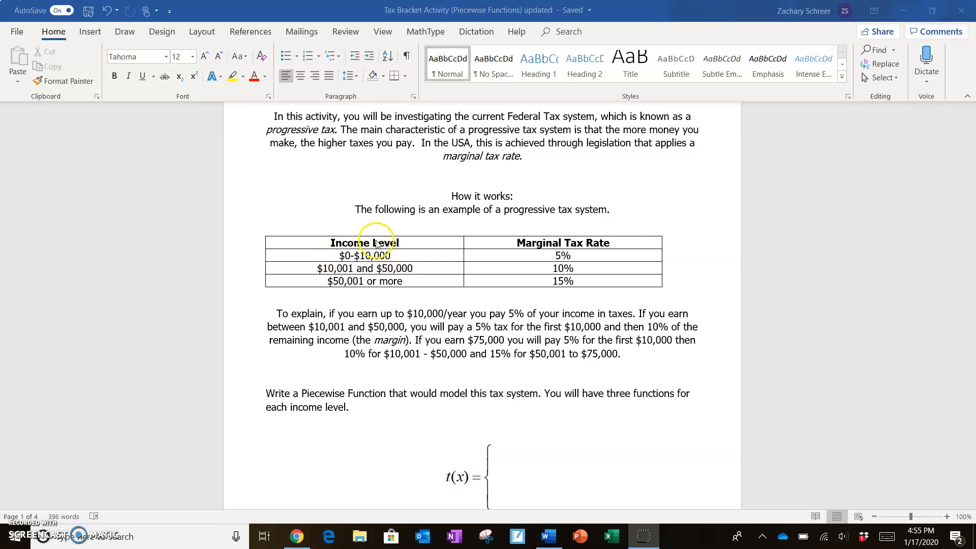
mouse_move(510, 253)
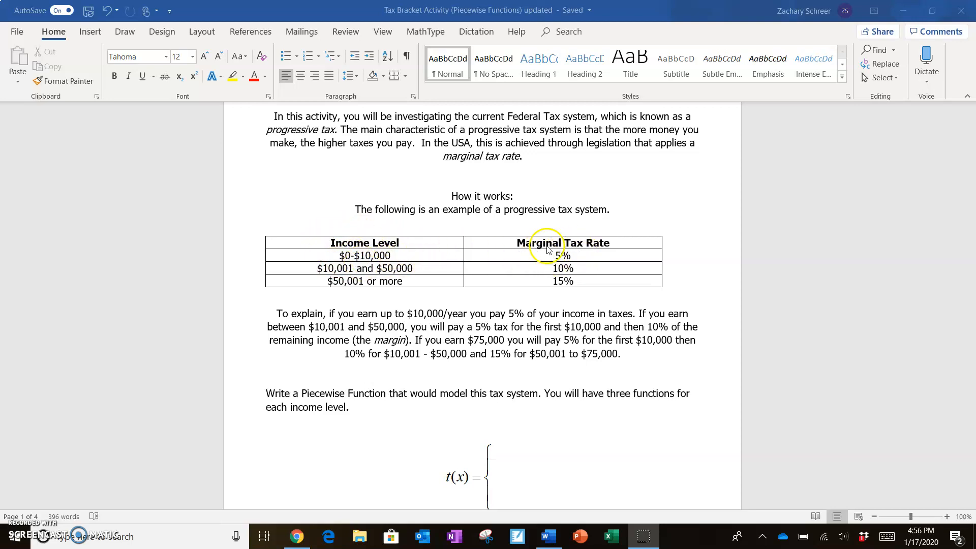
mouse_move(393, 270)
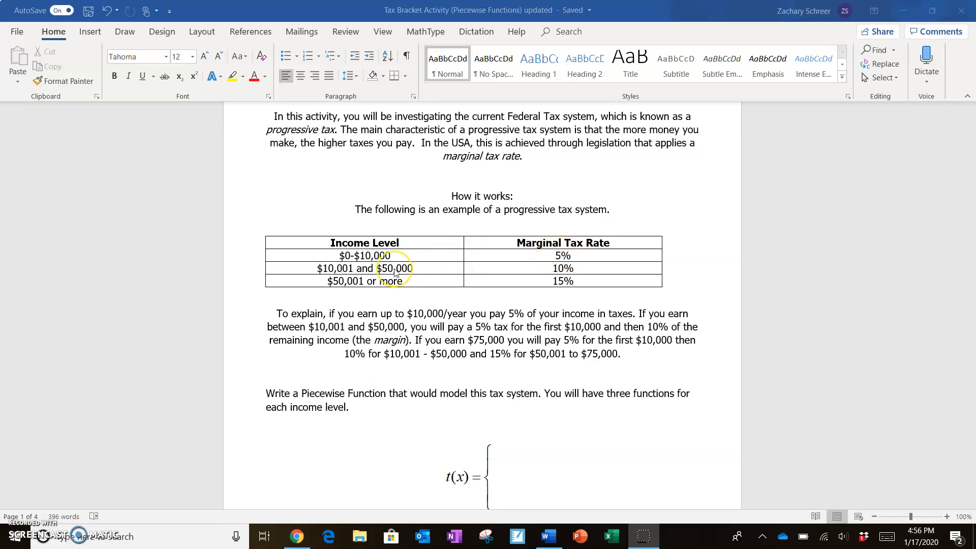
mouse_move(374, 255)
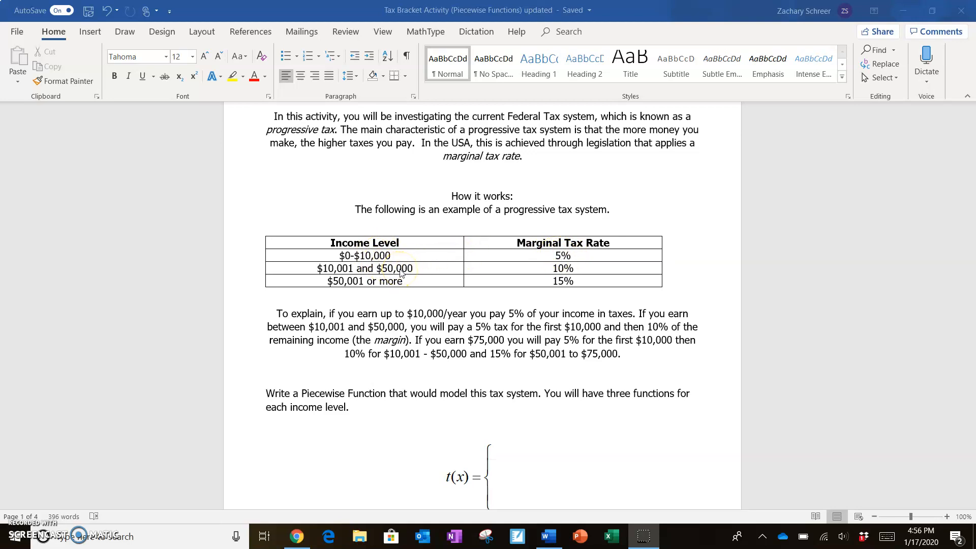
mouse_move(549, 274)
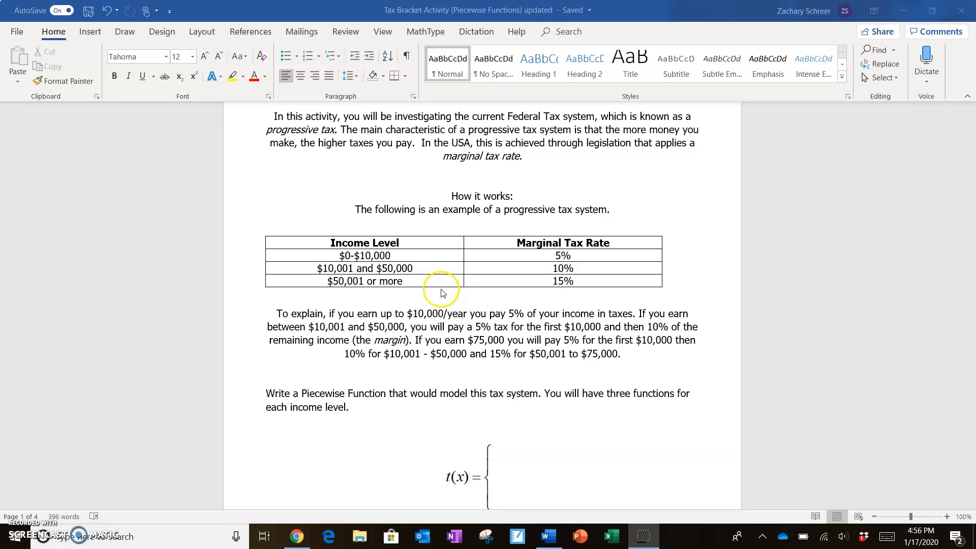
mouse_move(520, 302)
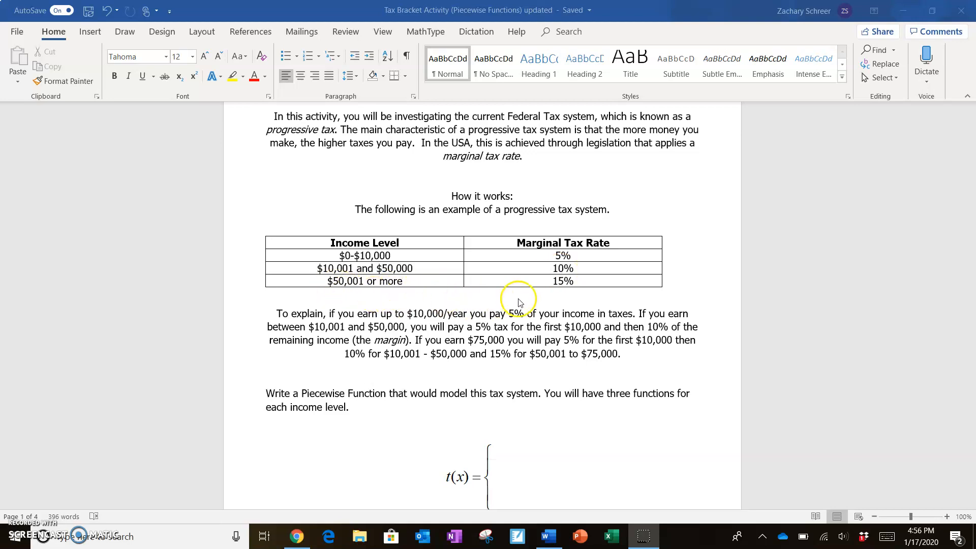
mouse_move(563, 296)
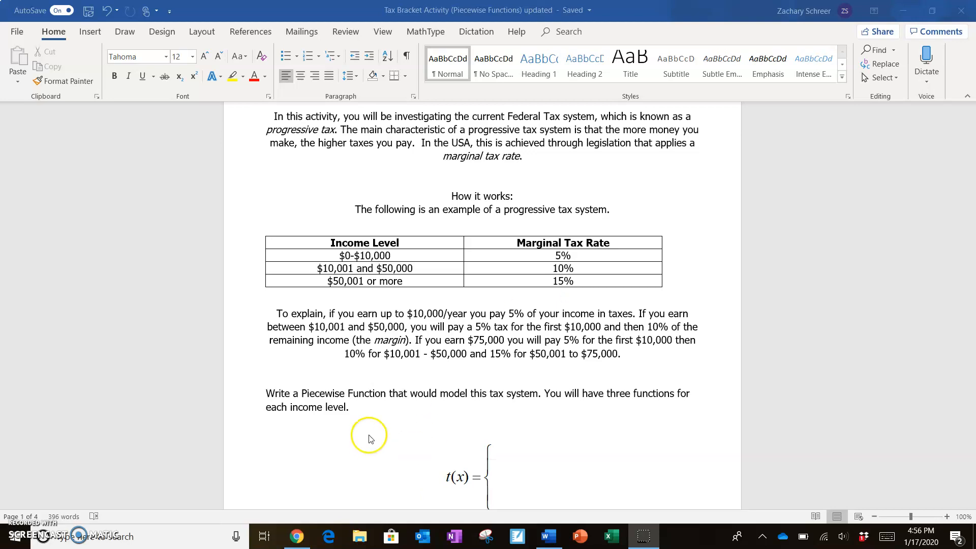
mouse_move(388, 413)
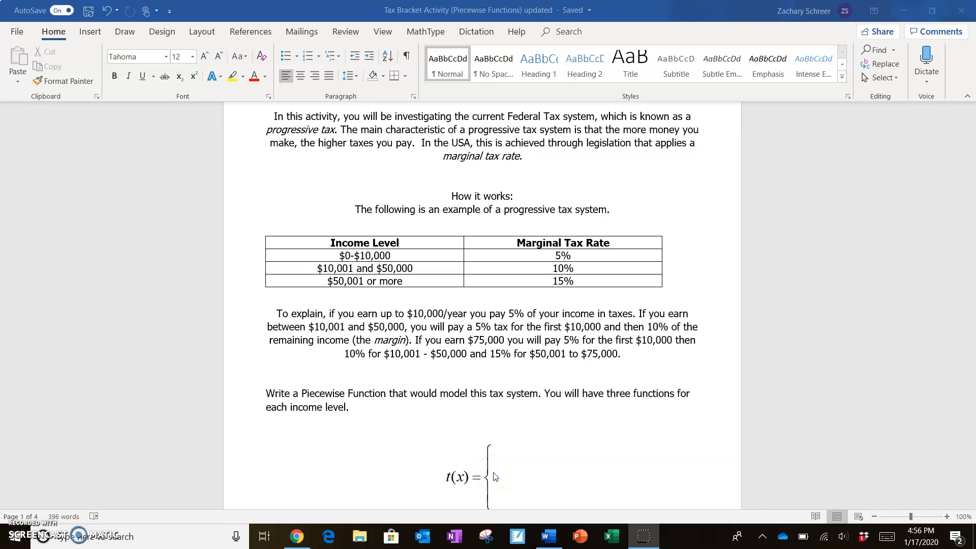
Open the blank three-row t(x) piecewise equation in the MathType editor.
left_click(488, 463)
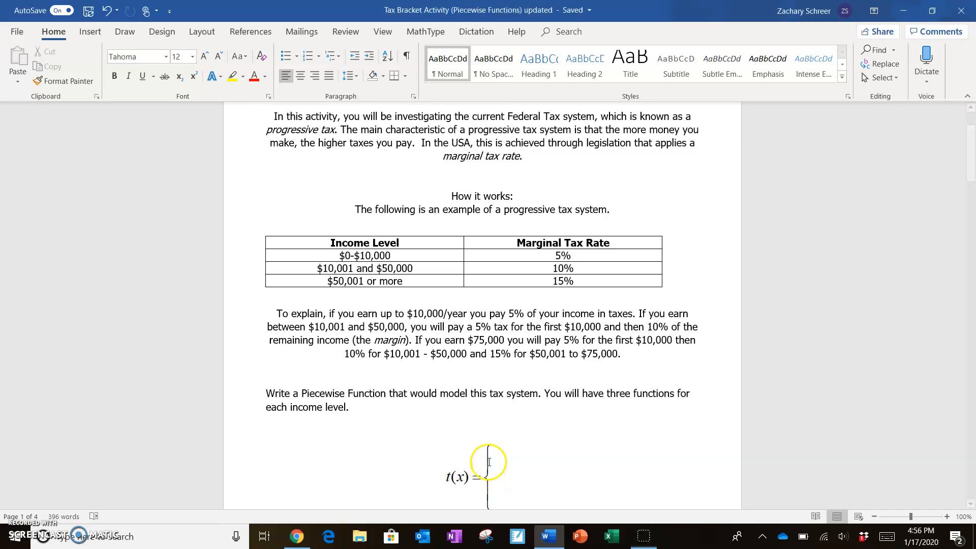
double_click(487, 461)
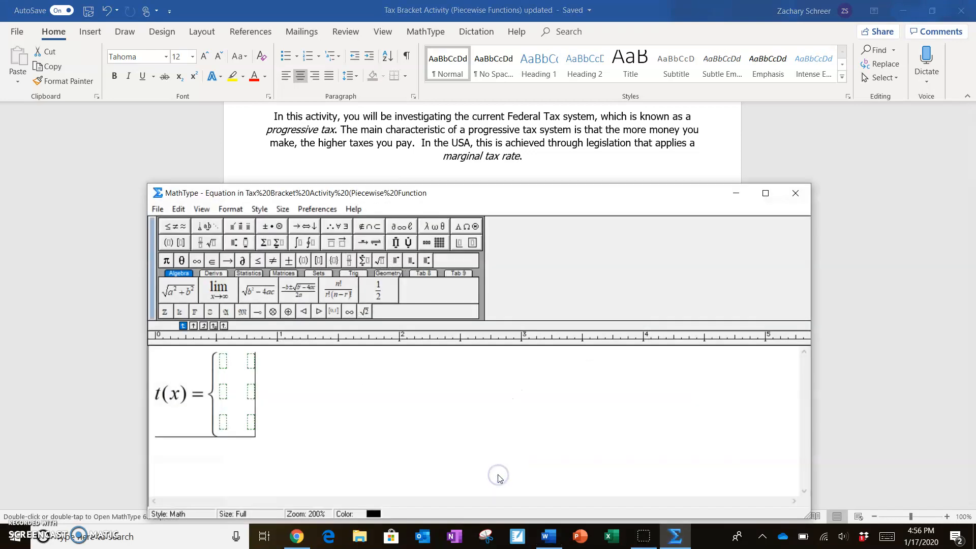
mouse_move(693, 203)
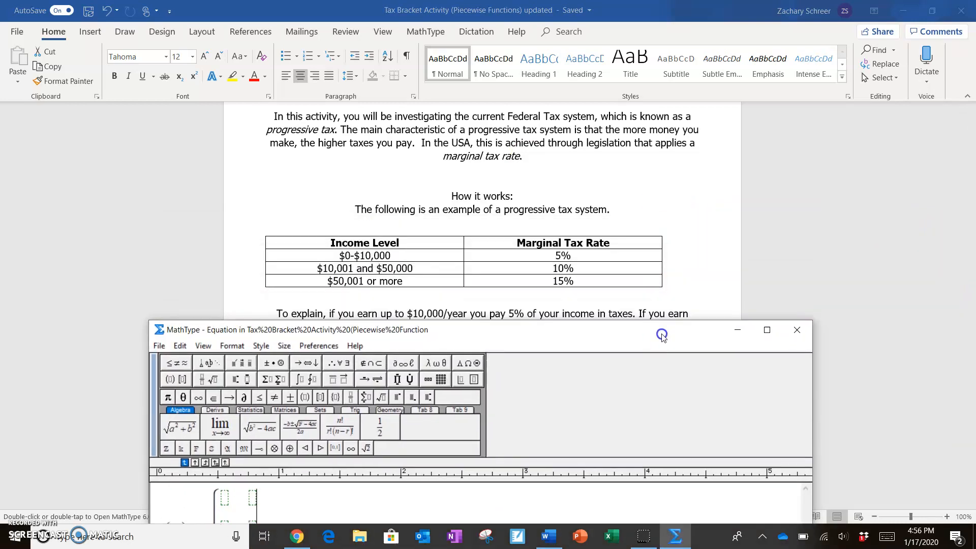
left_click(796, 329)
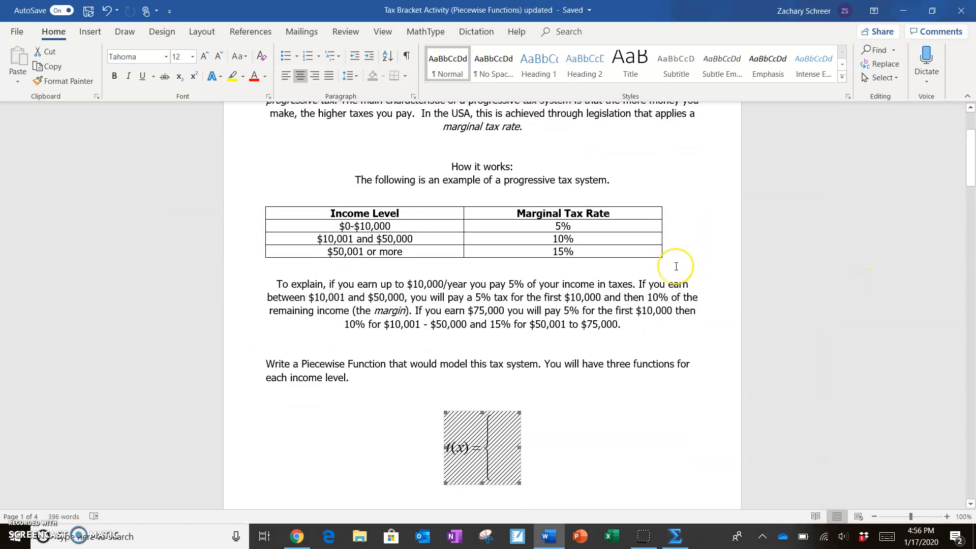
scroll("down", 3)
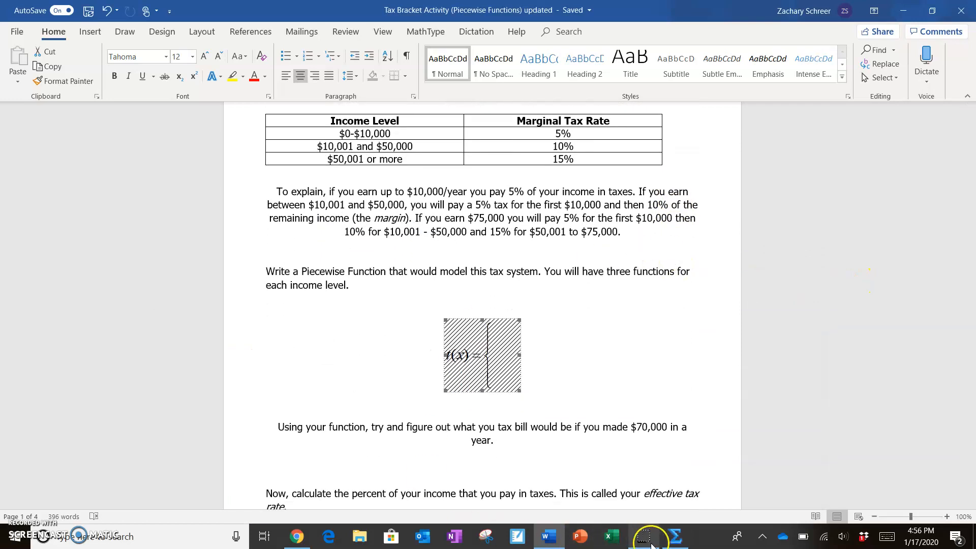
double_click(481, 356)
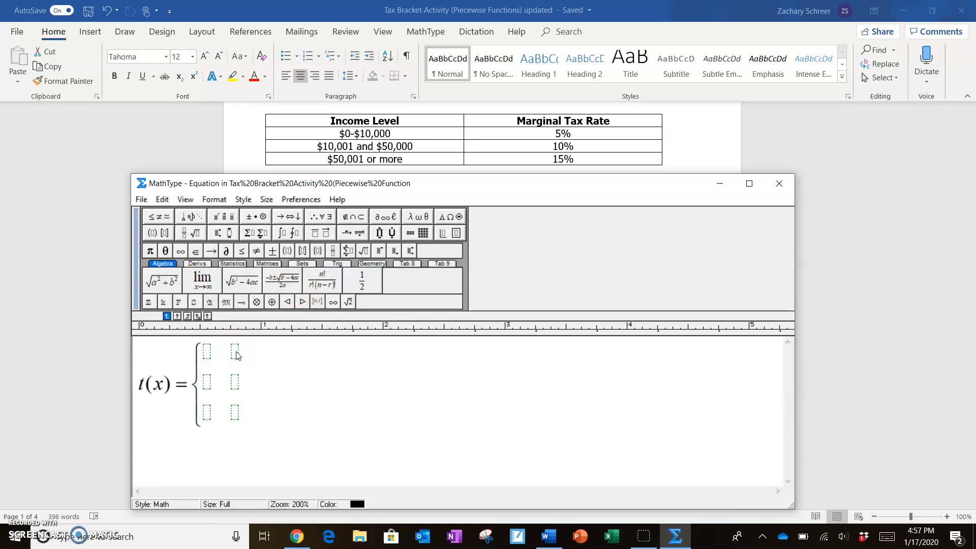
Type the ranges 0≤x≤10000, 10001≤x≤50000 and x≥50001 into the right-column slots.
type("0 ≤ x ≤")
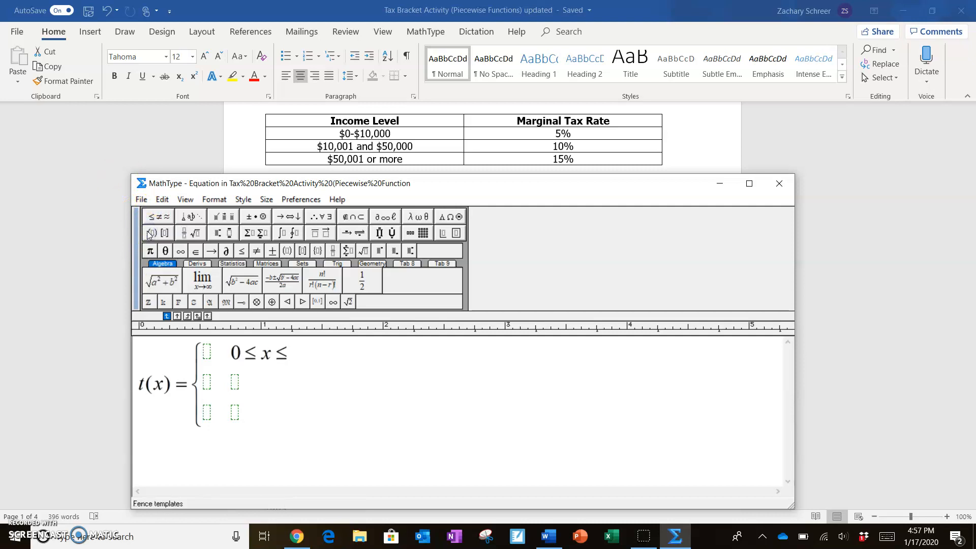
type("100")
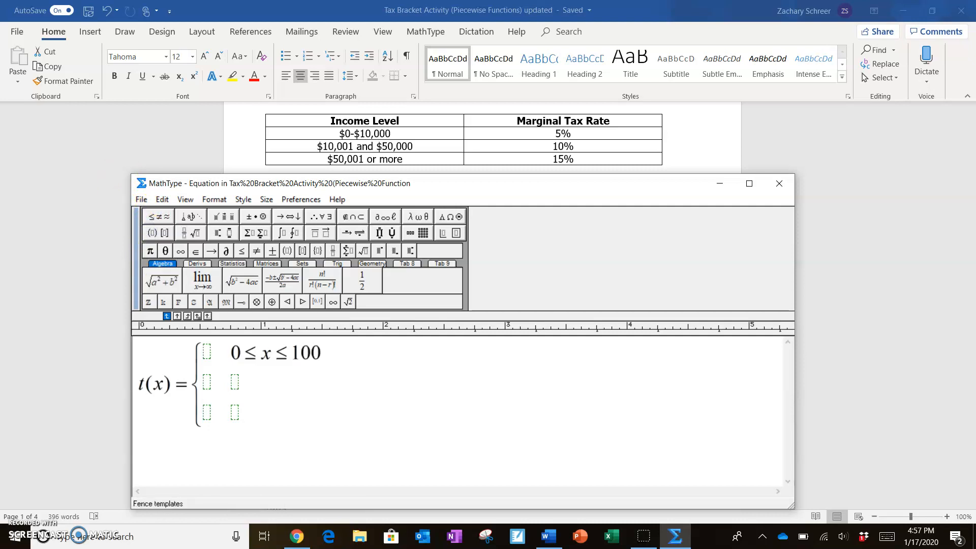
type("00")
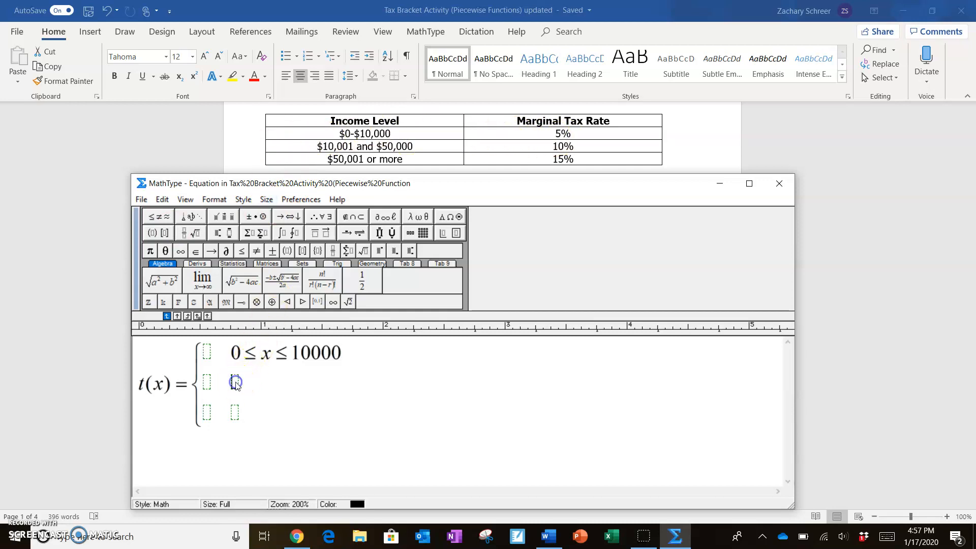
type("10")
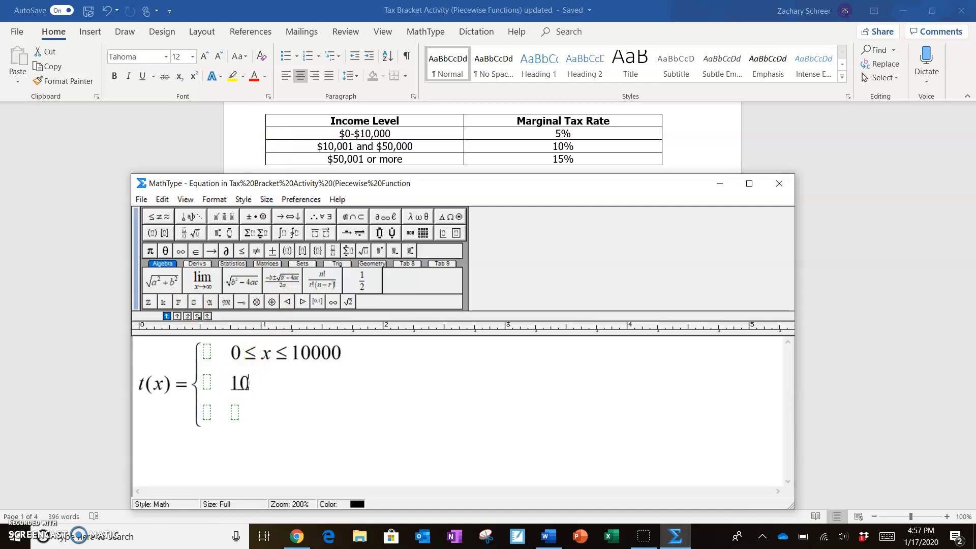
type("001 ≤ x ≤ 5")
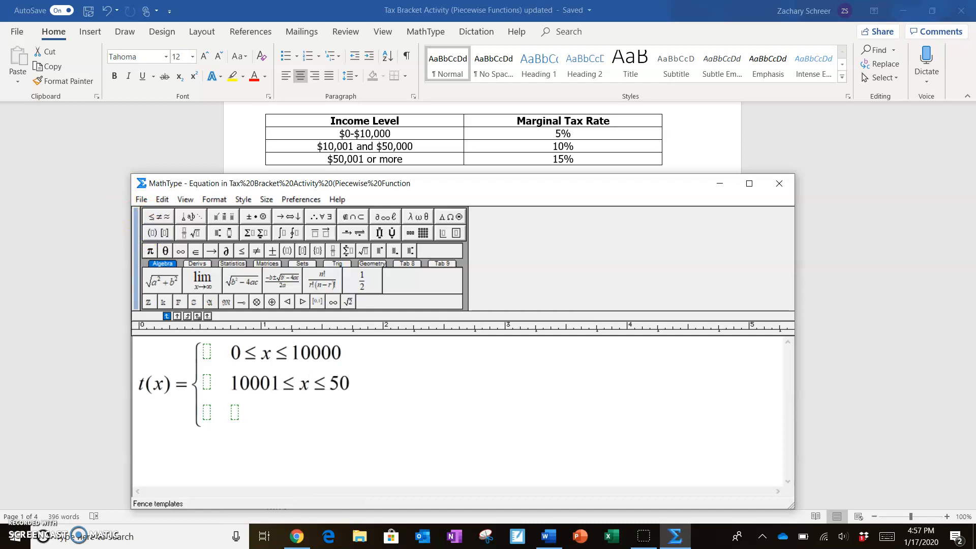
type("000")
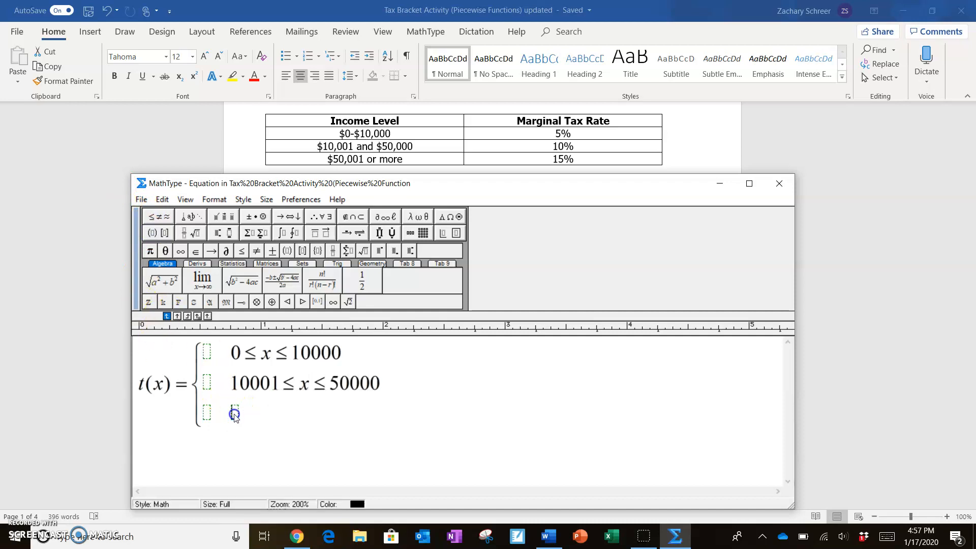
type("x ≥ 5")
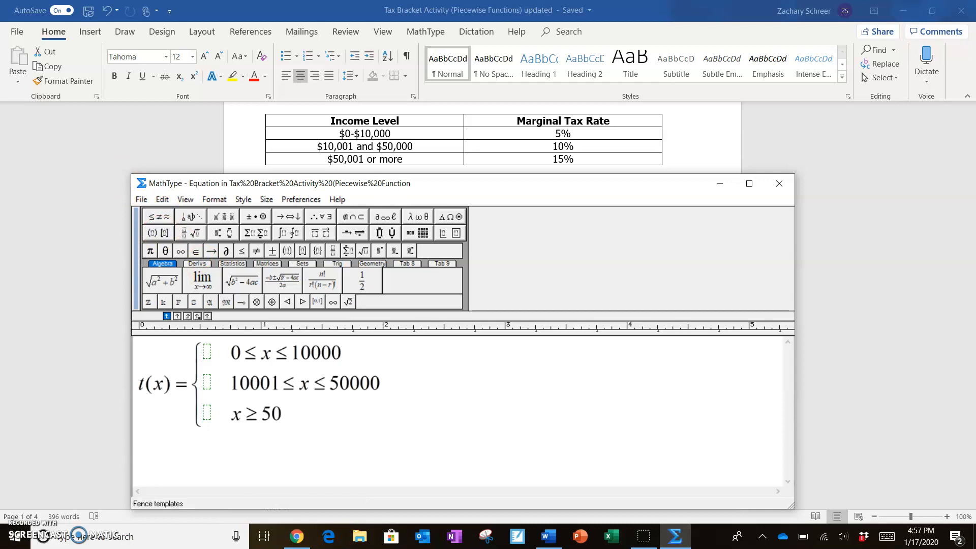
type("00")
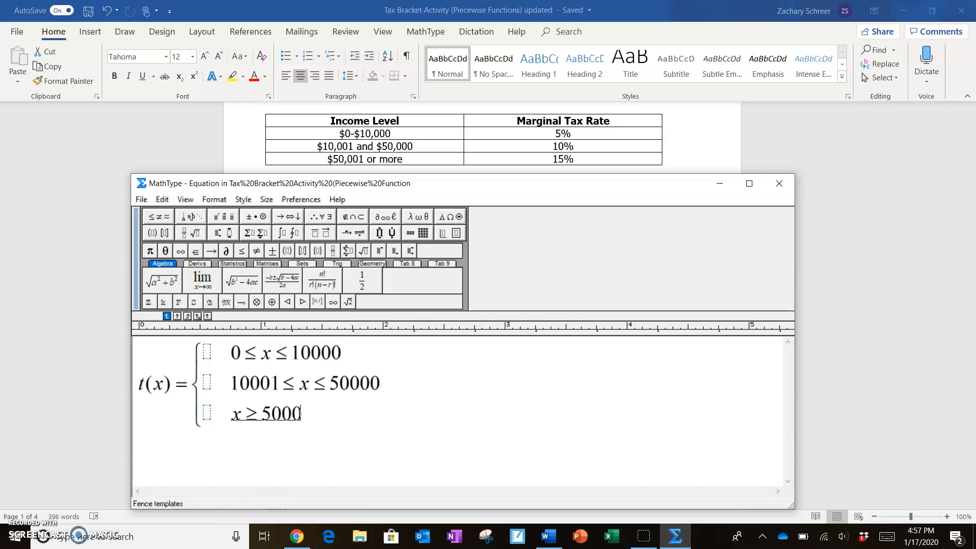
type("1")
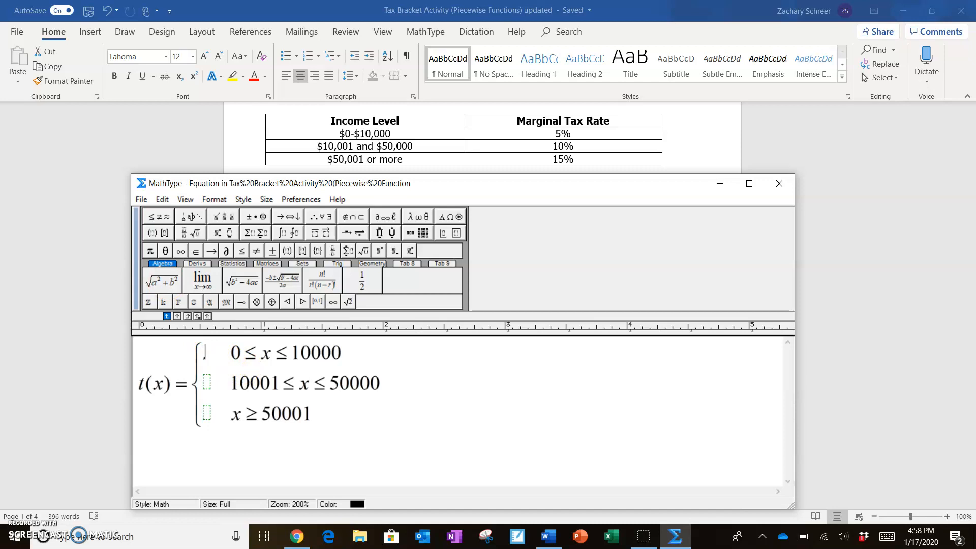
Enter .05x as the formula for the first bracket, 0≤x≤10000.
type(".05")
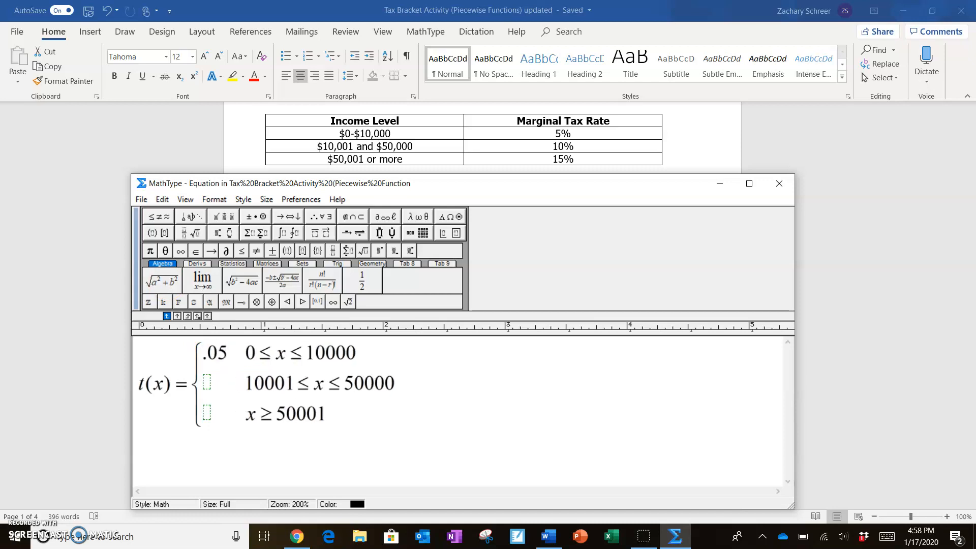
double_click(212, 352)
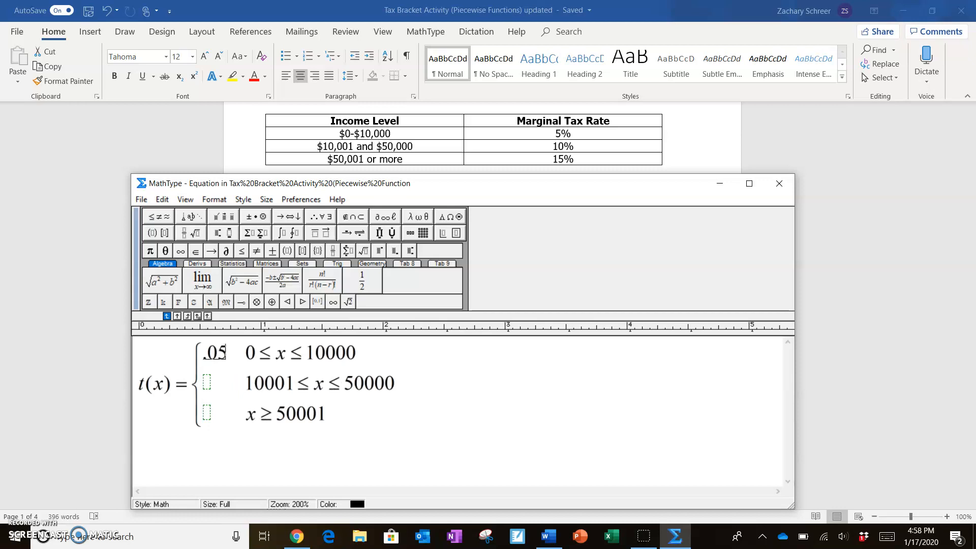
type("x")
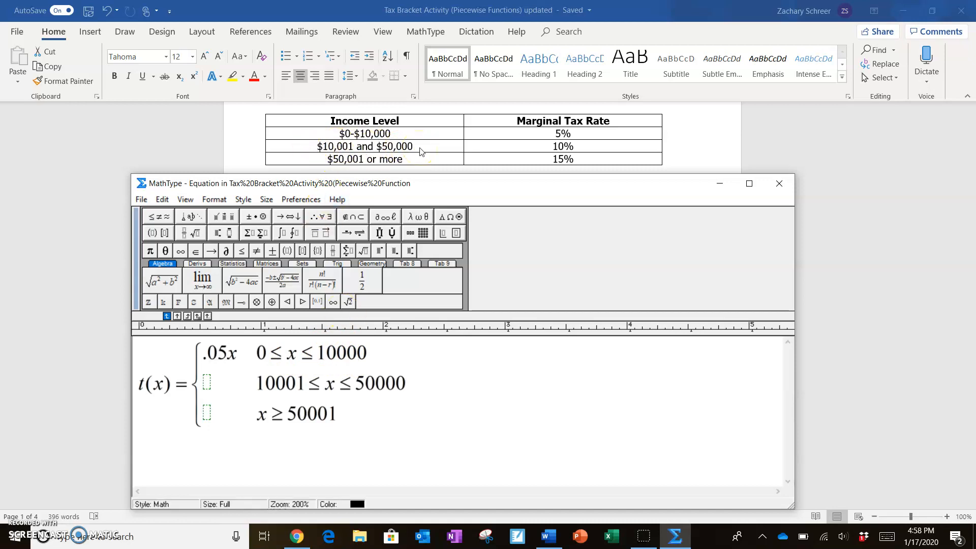
mouse_move(453, 150)
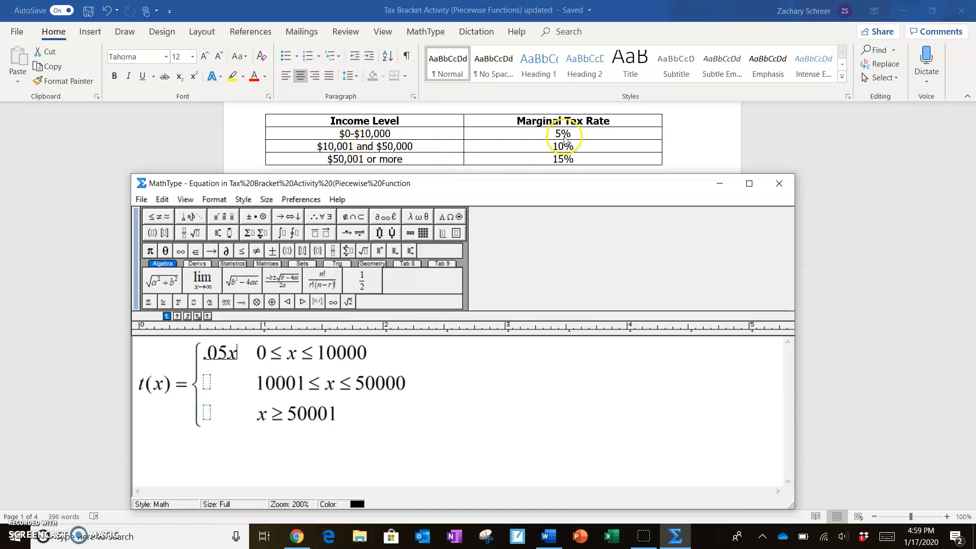
mouse_move(376, 133)
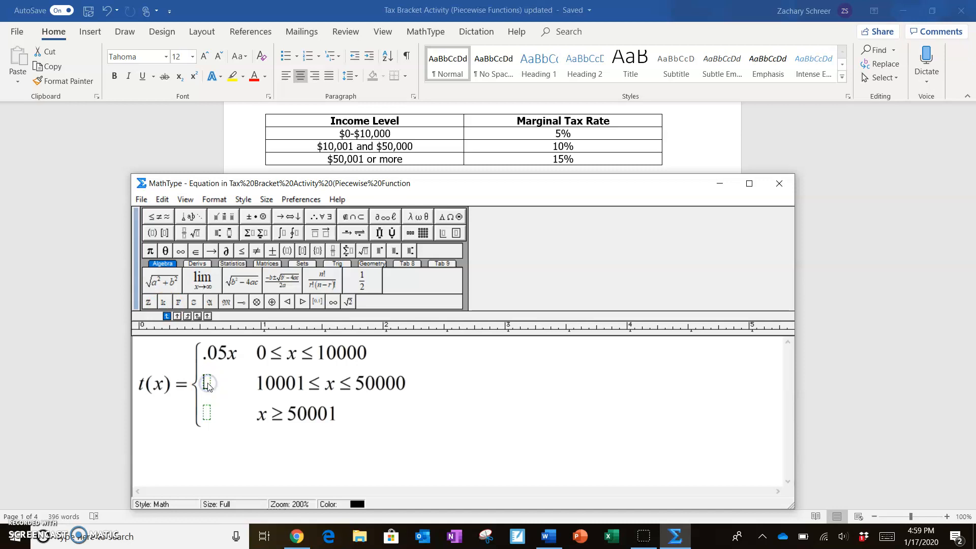
Enter 500+.1(x−10000) as the second bracket's formula.
type("500")
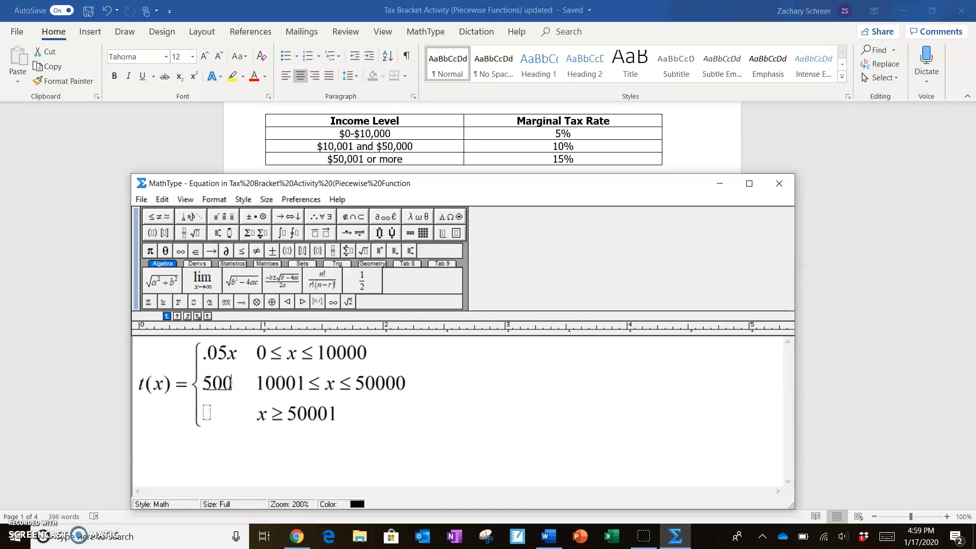
mouse_move(202, 350)
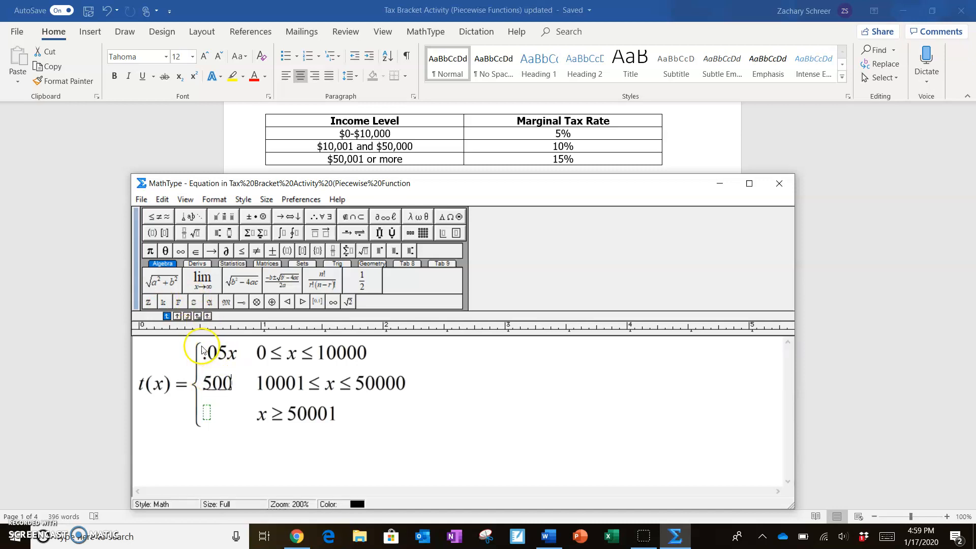
mouse_move(322, 336)
type(" +")
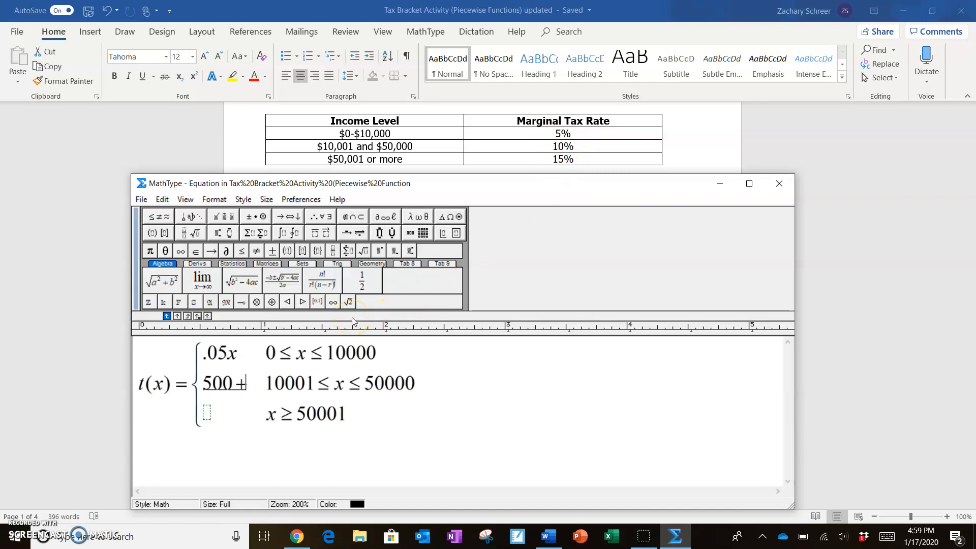
type(".1")
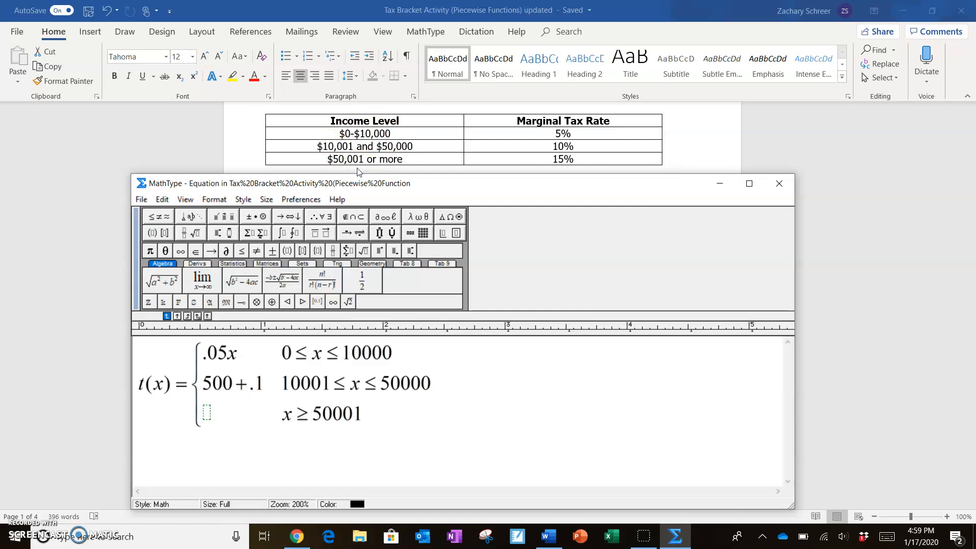
type("(")
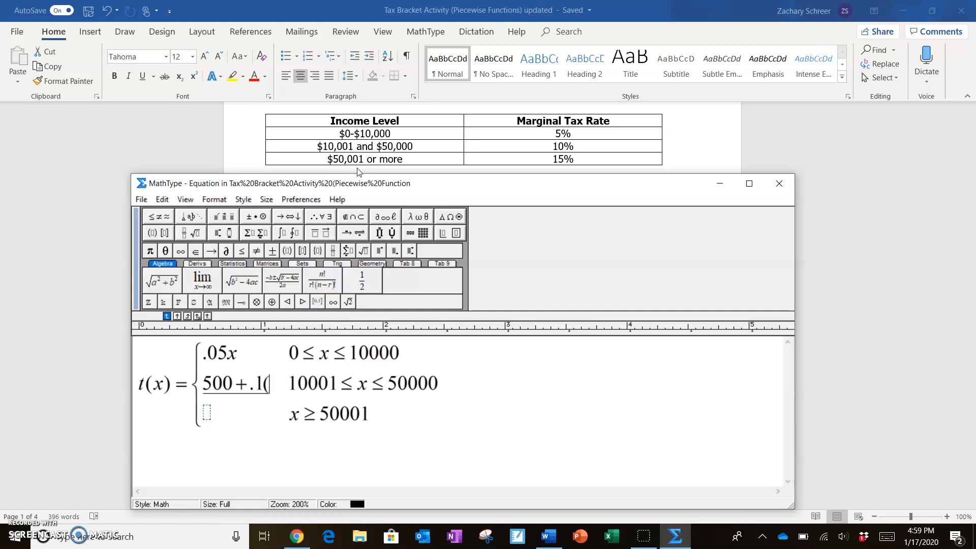
type("x−1")
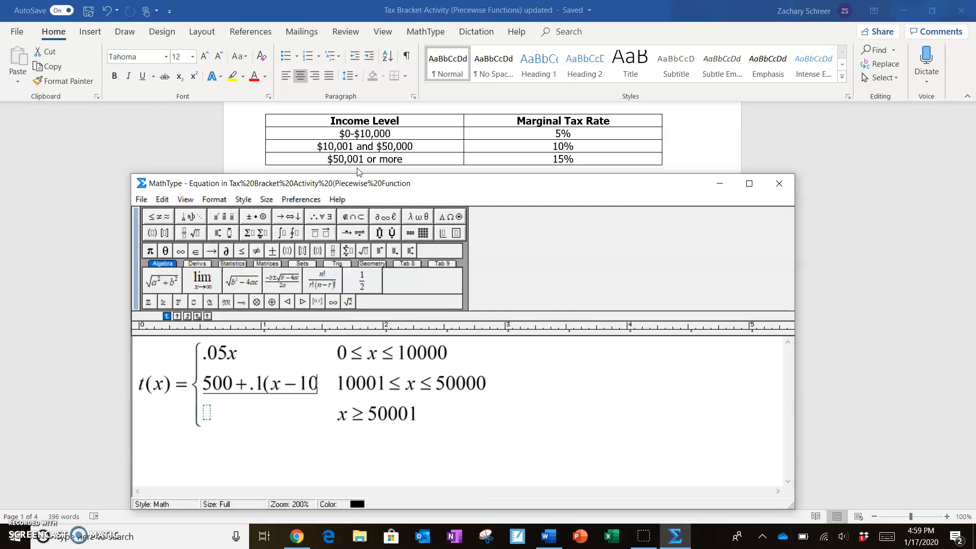
type("000")
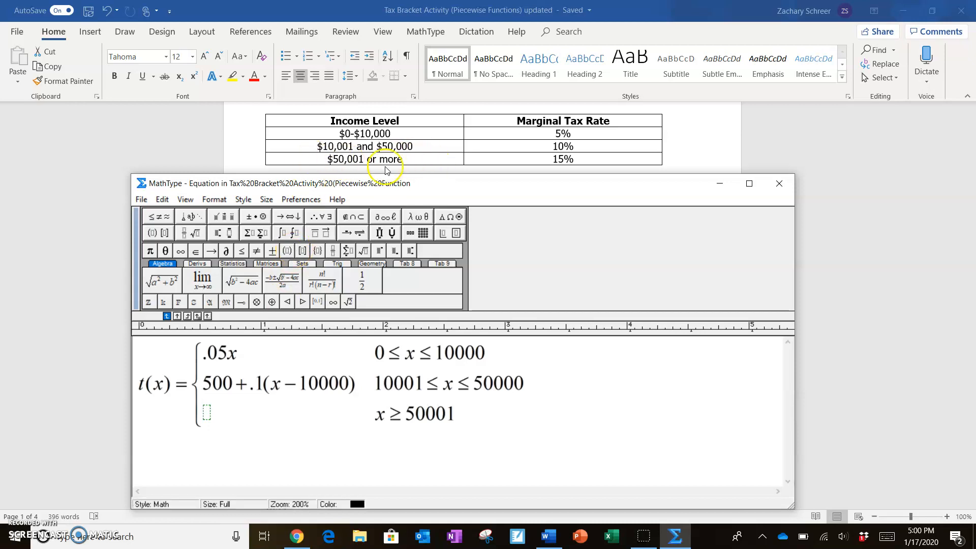
mouse_move(377, 133)
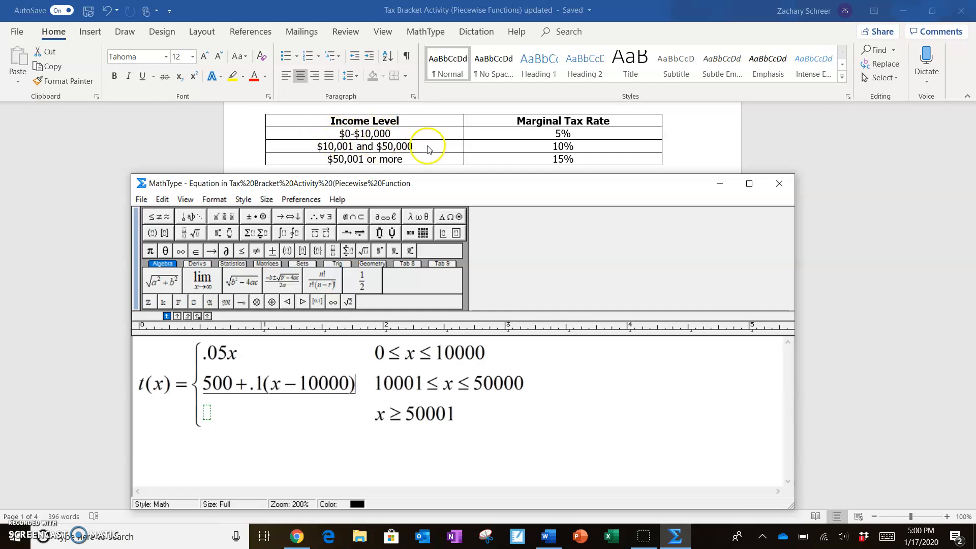
mouse_move(432, 161)
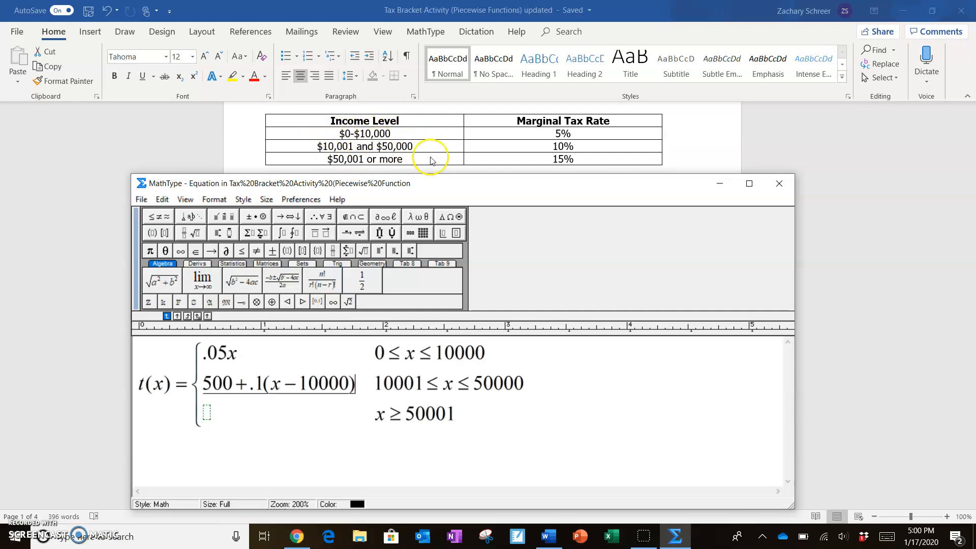
mouse_move(354, 159)
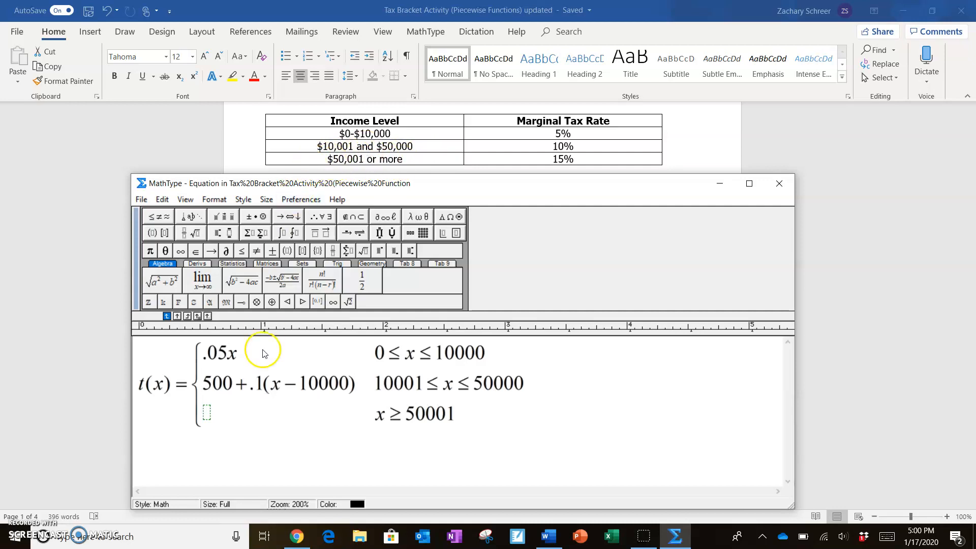
mouse_move(339, 191)
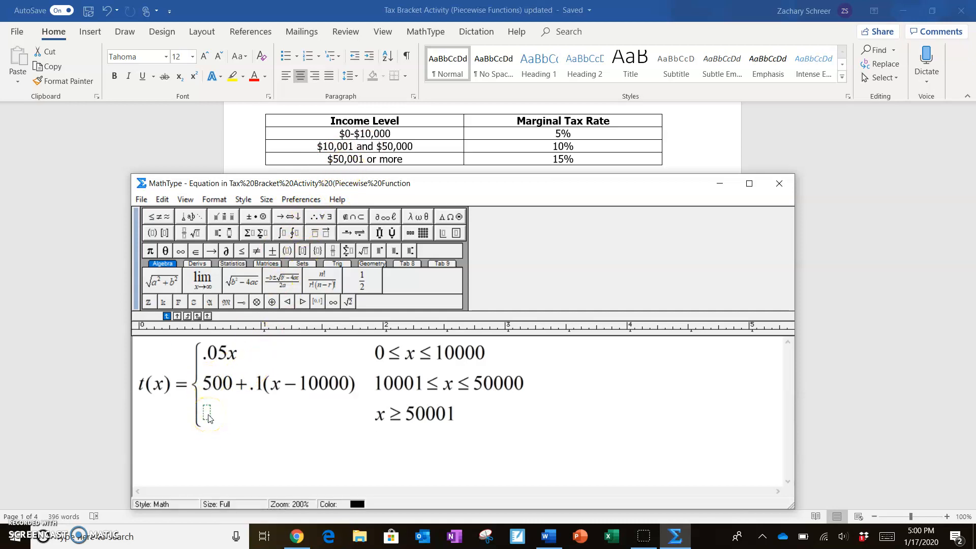
Enter 500+4000+.15(x−50000) for the third bracket and close MathType to update Word.
type("500+")
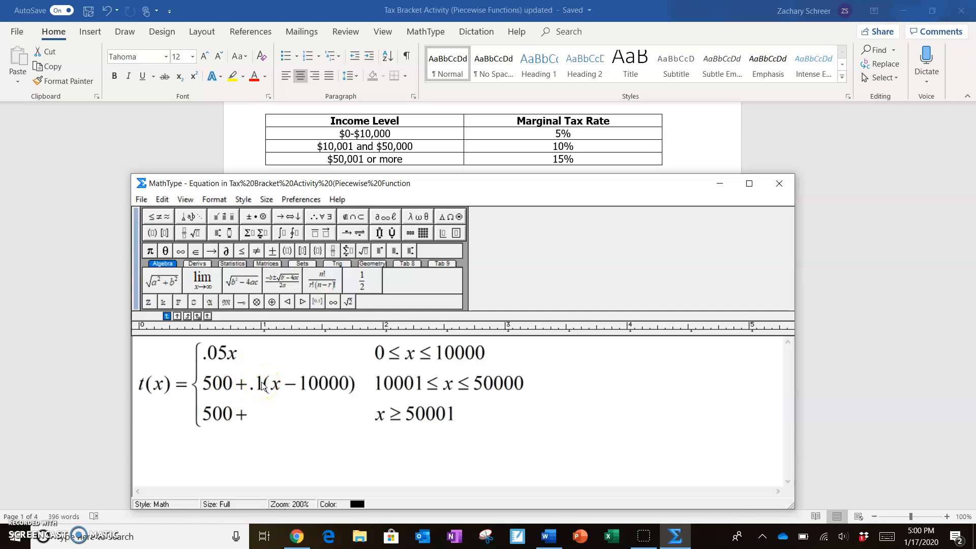
mouse_move(297, 157)
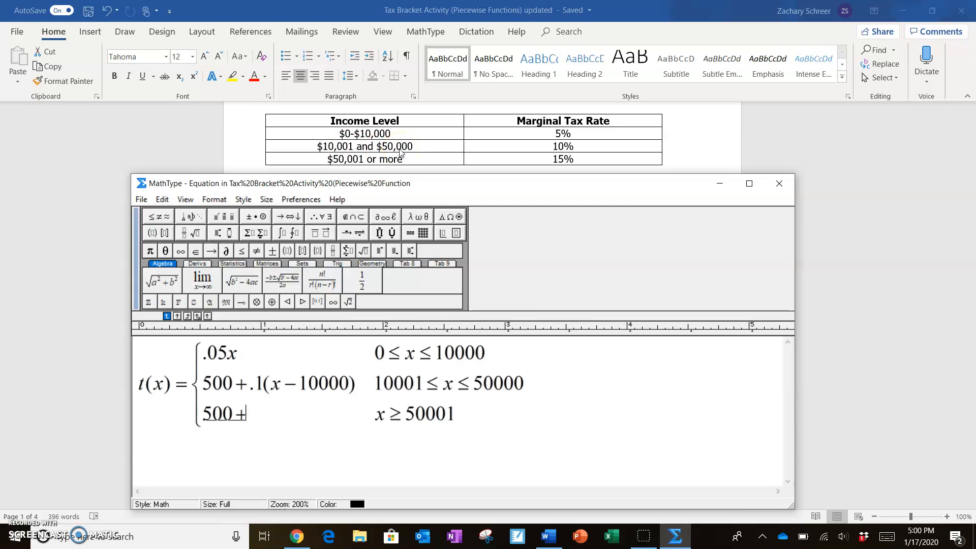
type("400")
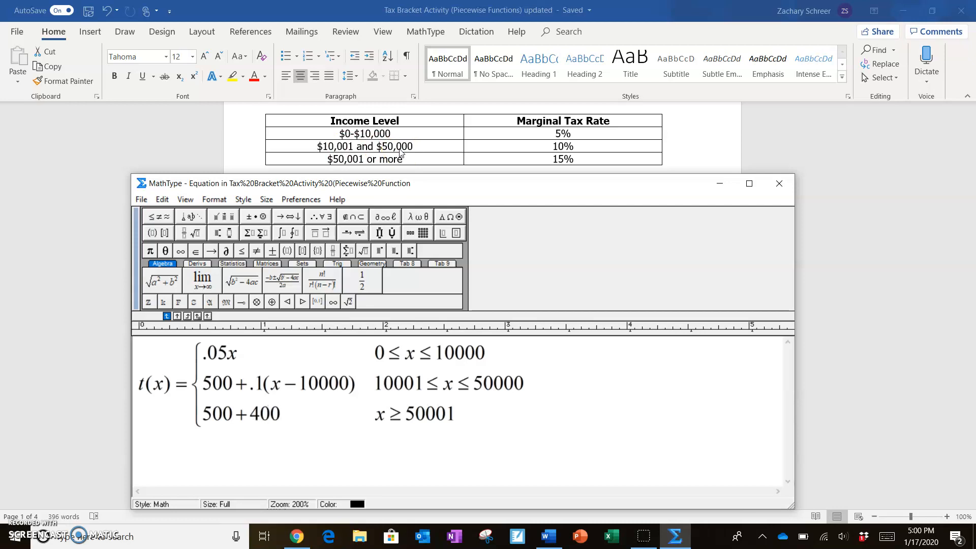
type("0")
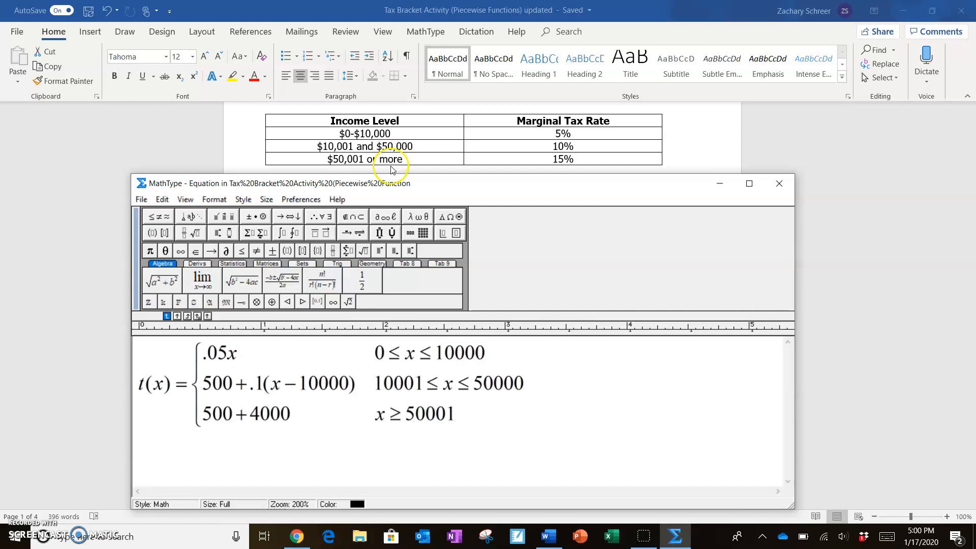
mouse_move(382, 138)
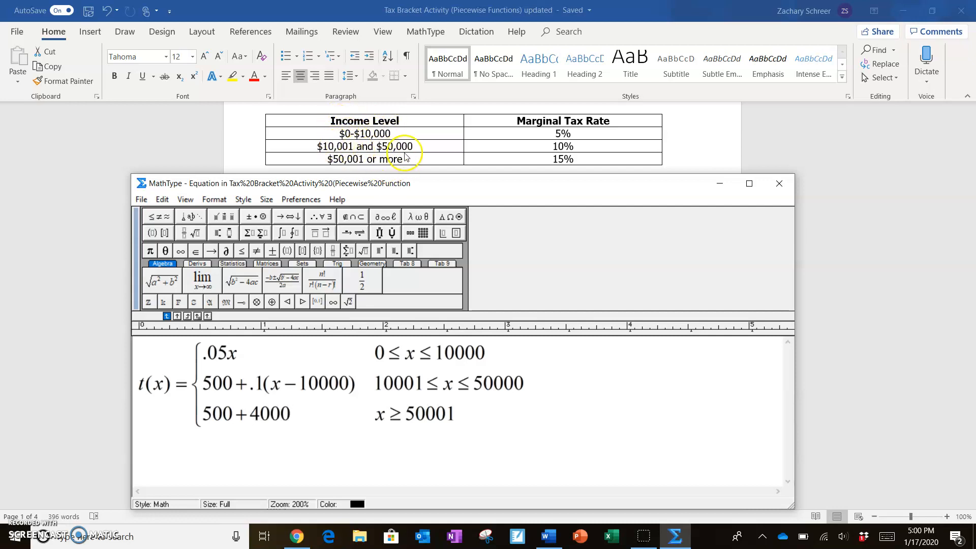
mouse_move(430, 167)
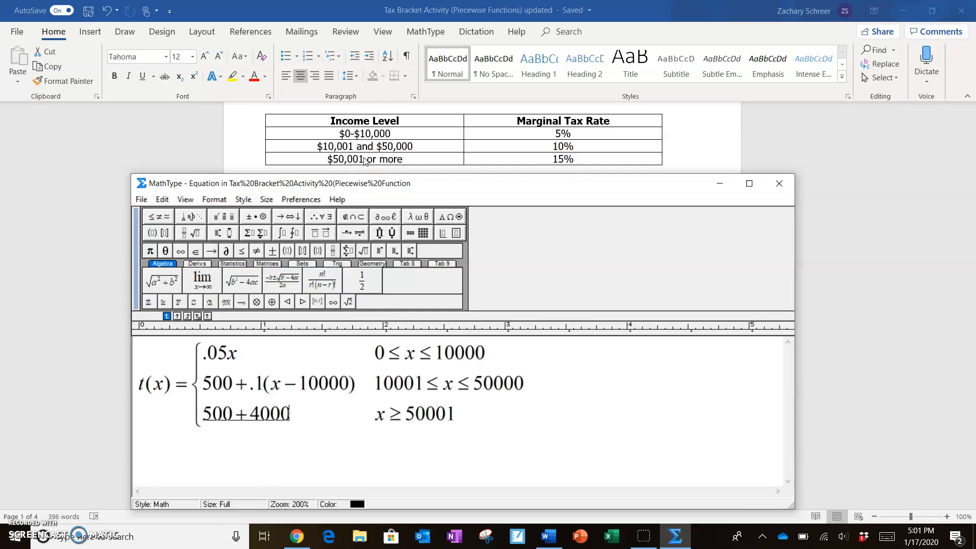
type("+")
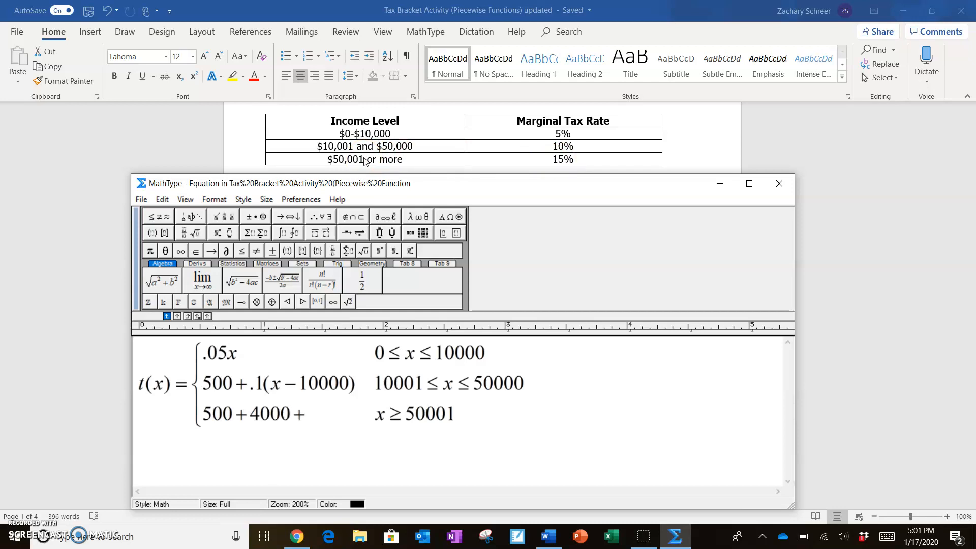
type(".15")
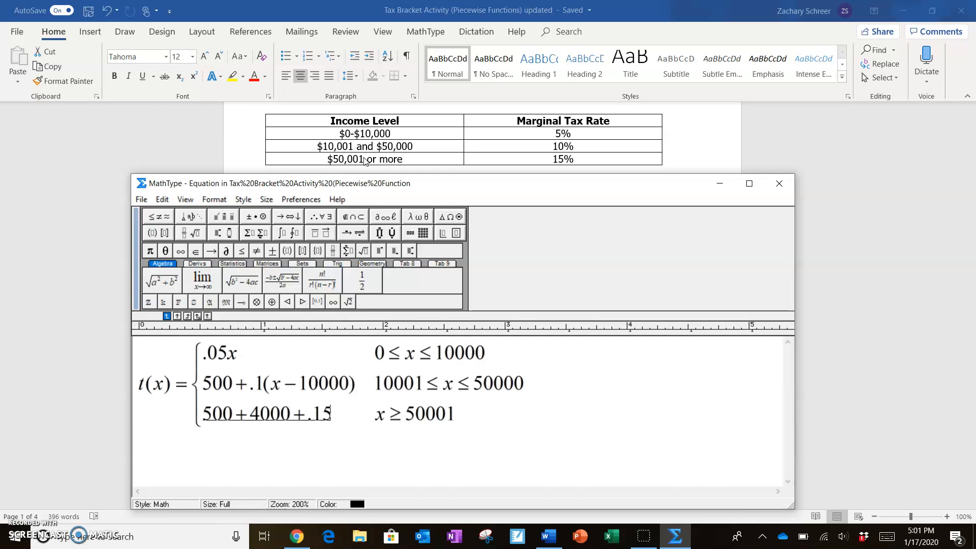
type("(x−50000")
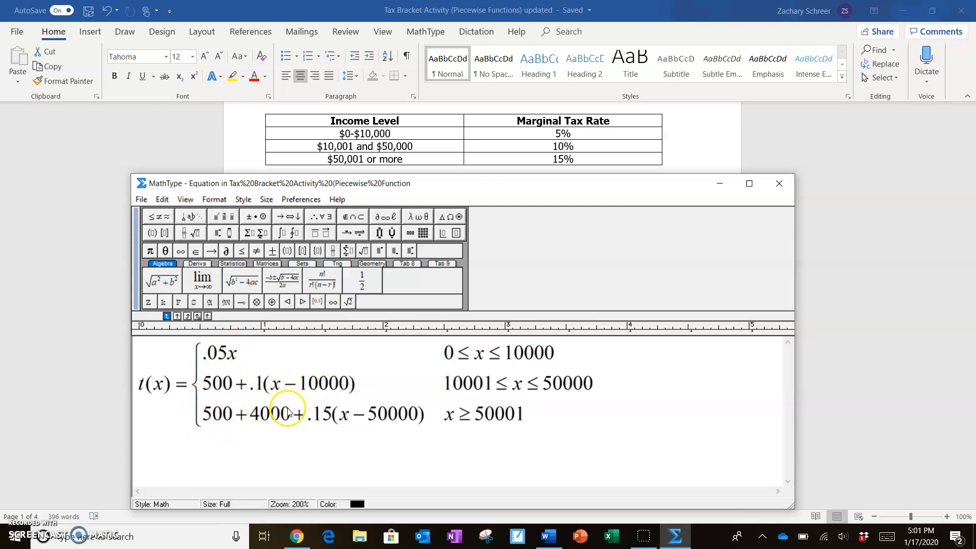
mouse_move(355, 405)
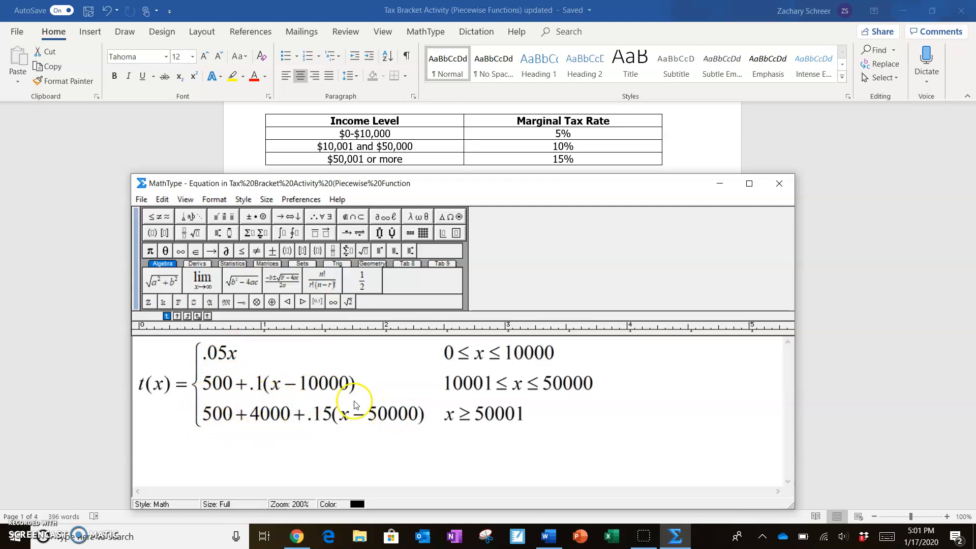
mouse_move(394, 428)
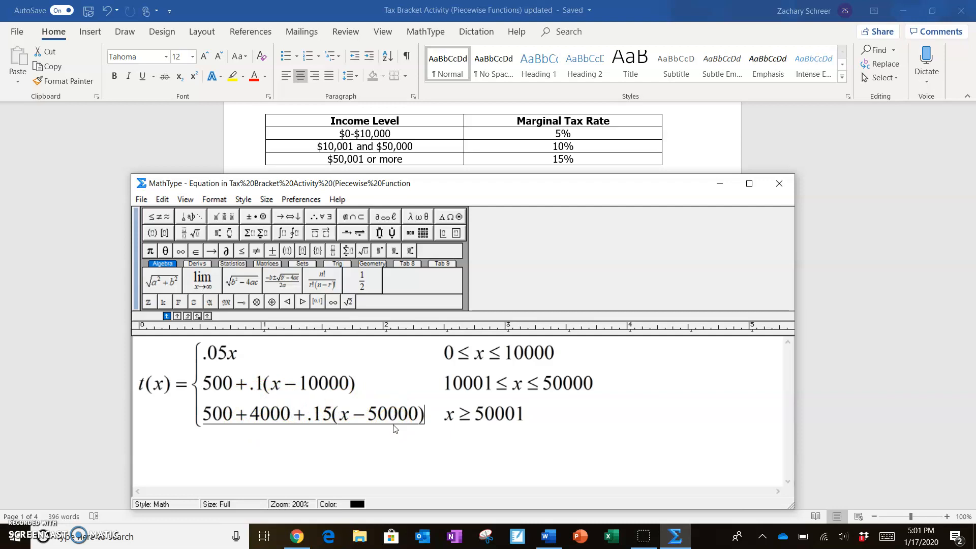
mouse_move(666, 209)
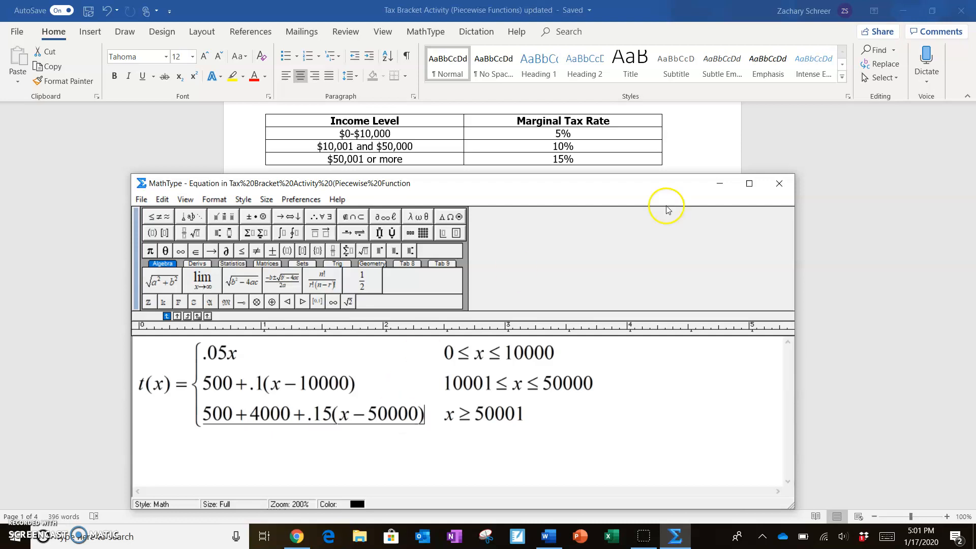
left_click(778, 183)
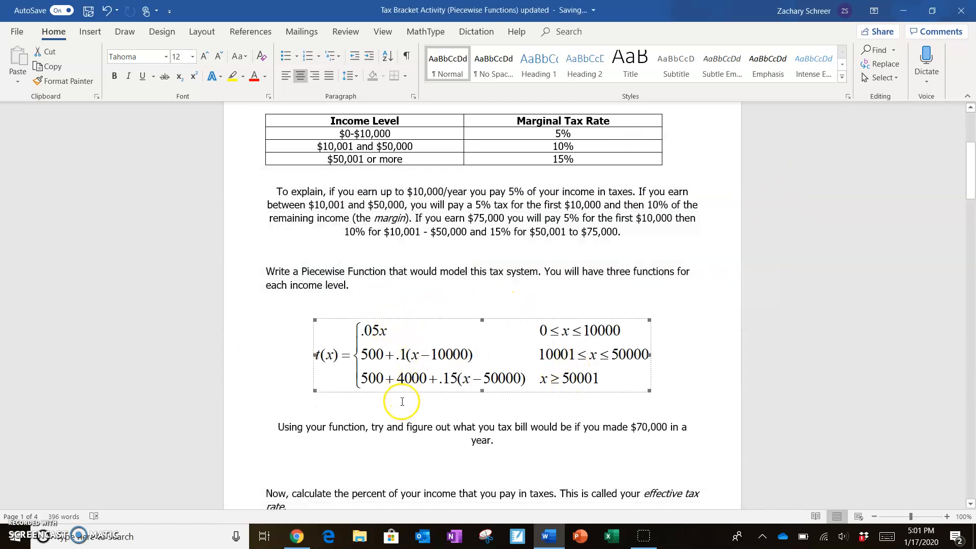
mouse_move(401, 402)
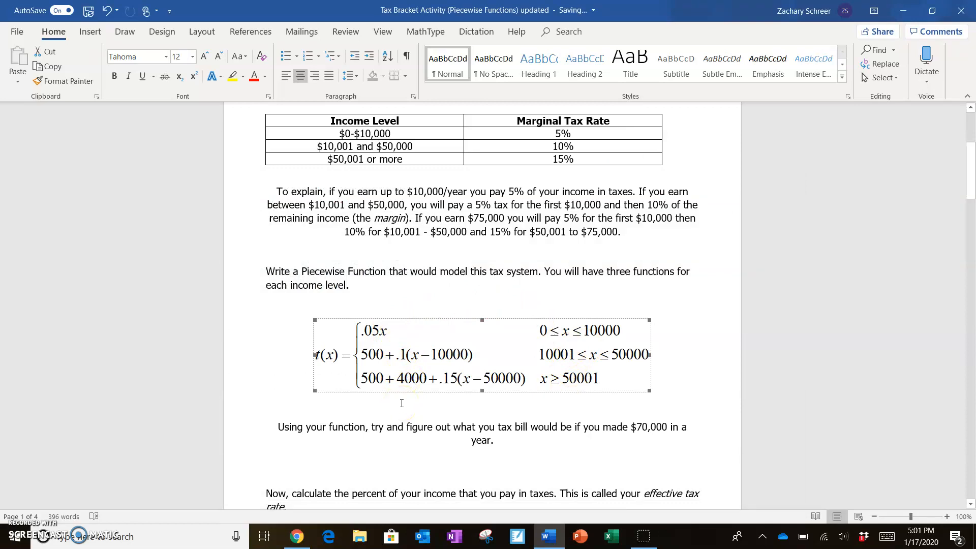
mouse_move(452, 469)
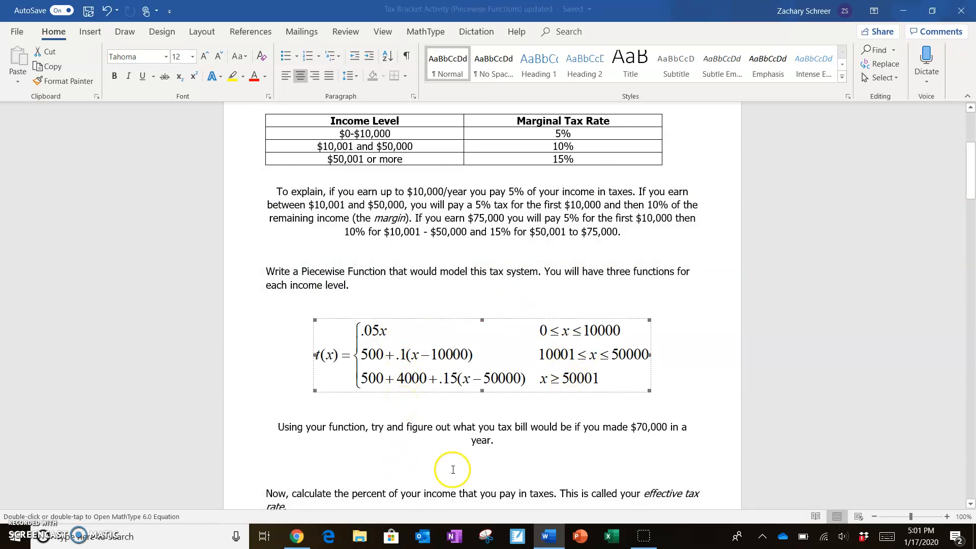
mouse_move(452, 469)
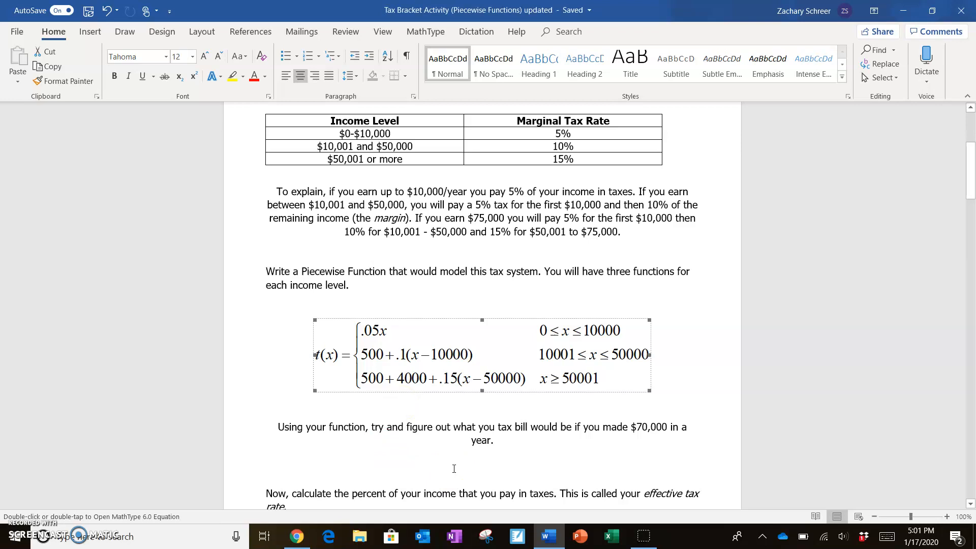
mouse_move(494, 428)
type("r")
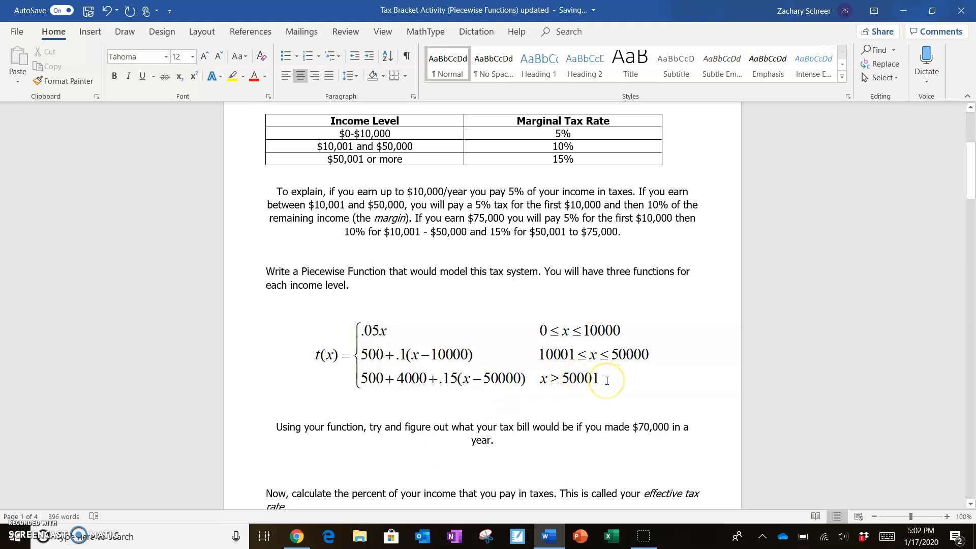
mouse_move(647, 427)
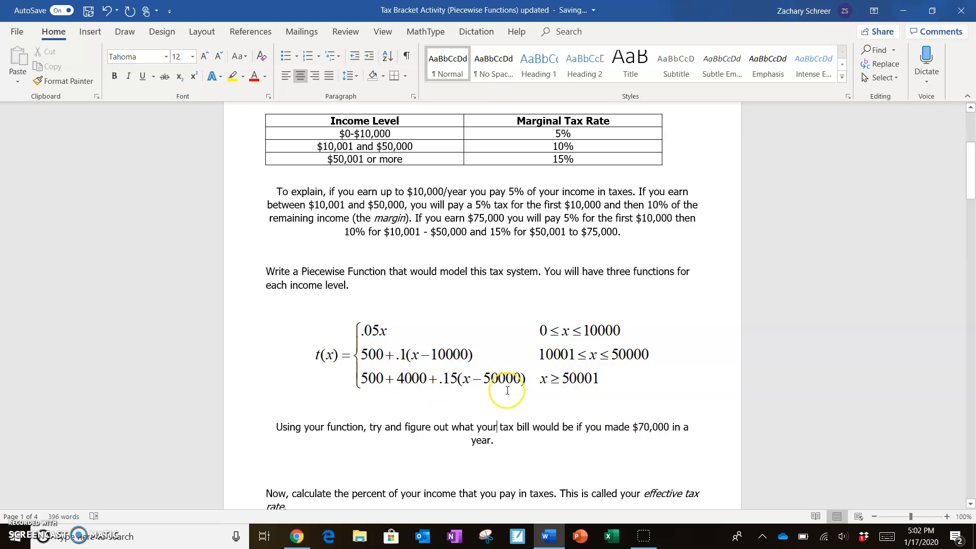
mouse_move(507, 390)
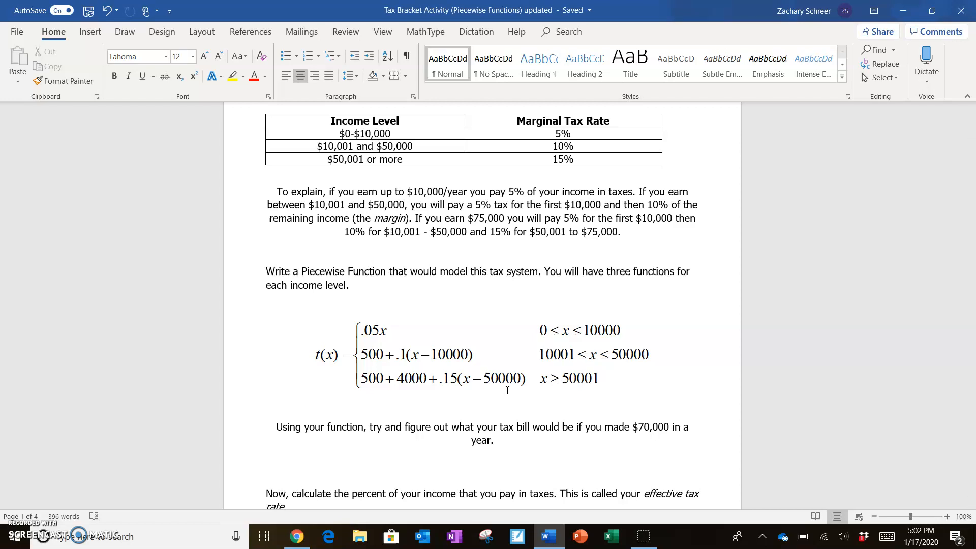
Place the cursor on the blank answer line below the $70,000 tax bill question.
left_click(496, 427)
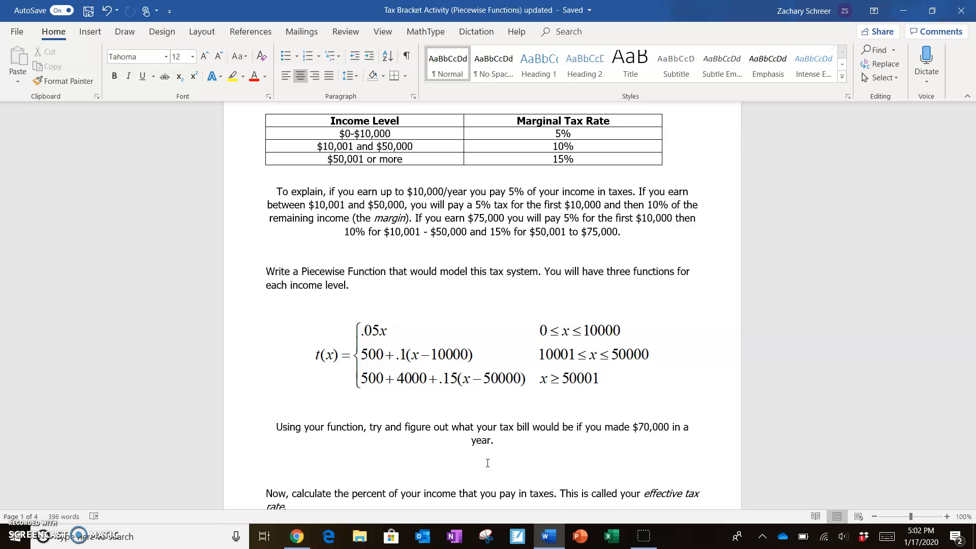
Type $7,500 as the tax bill answer.
type("$")
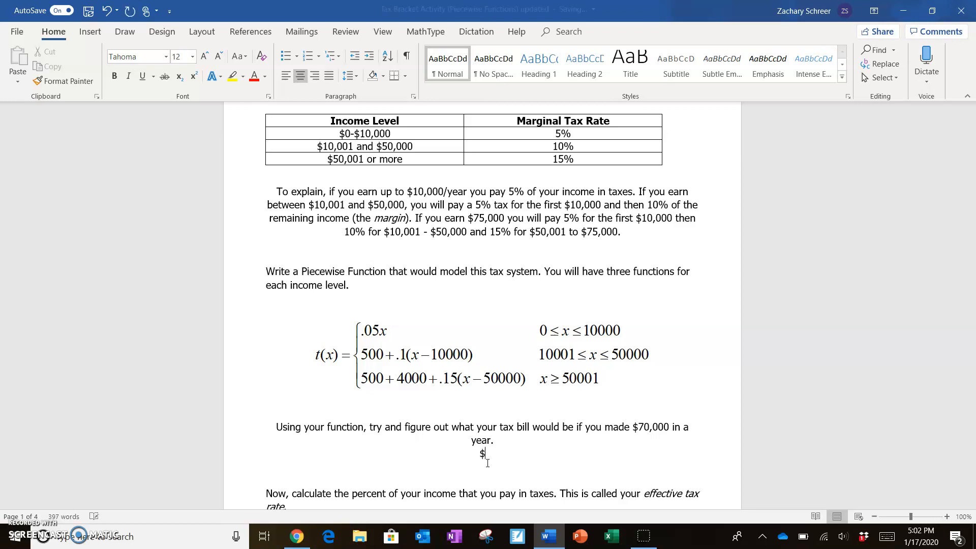
type("7,500")
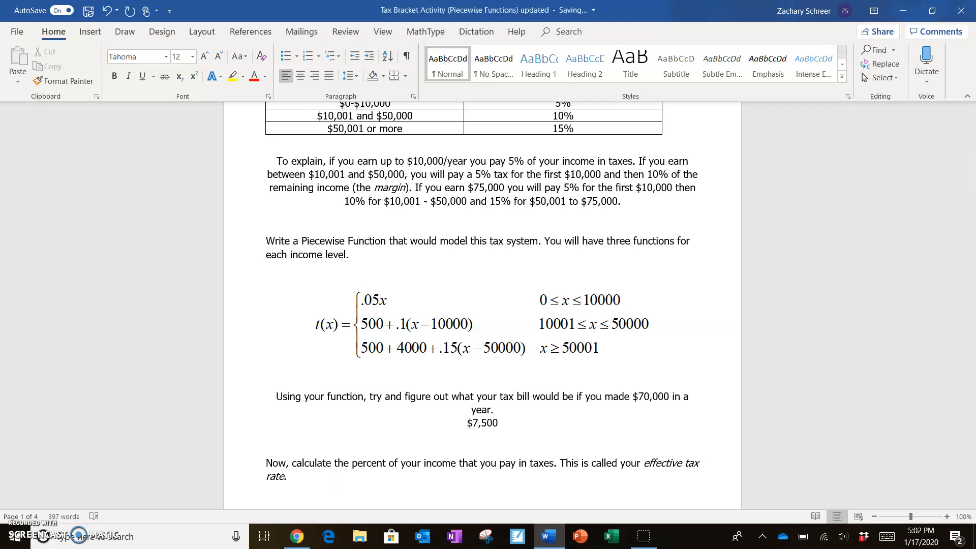
Type "$7,500/$70,000 = 10.71%" after the effective tax rate question.
type("$7,")
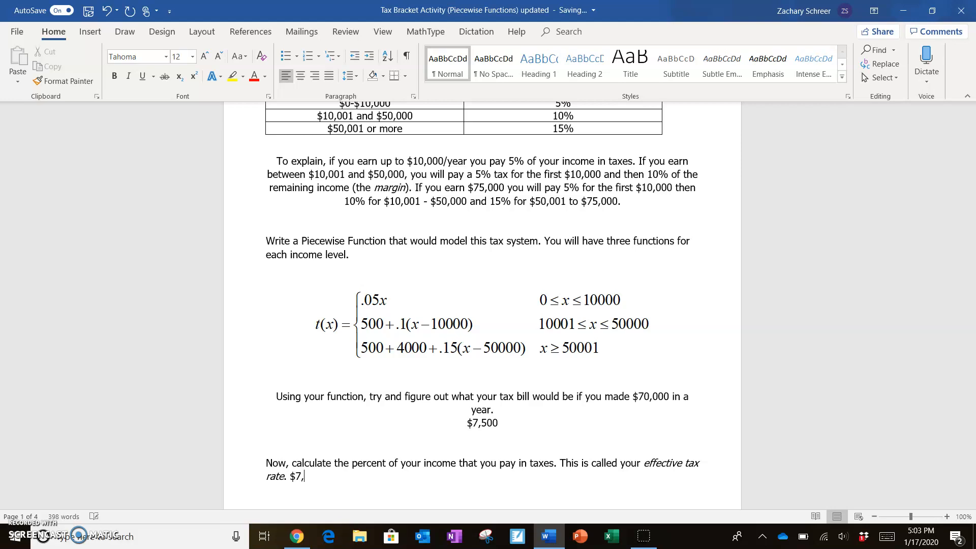
type("500")
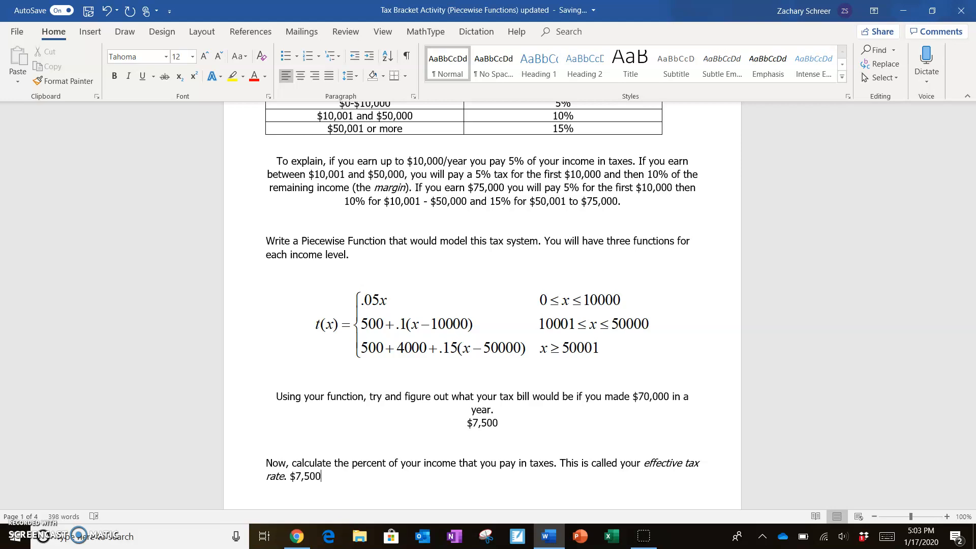
type("/$")
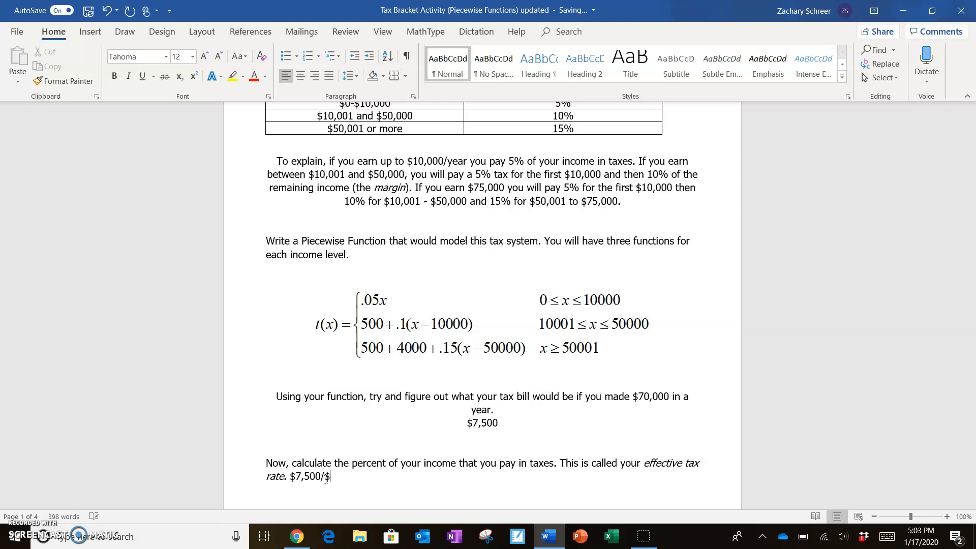
type("/$70,0")
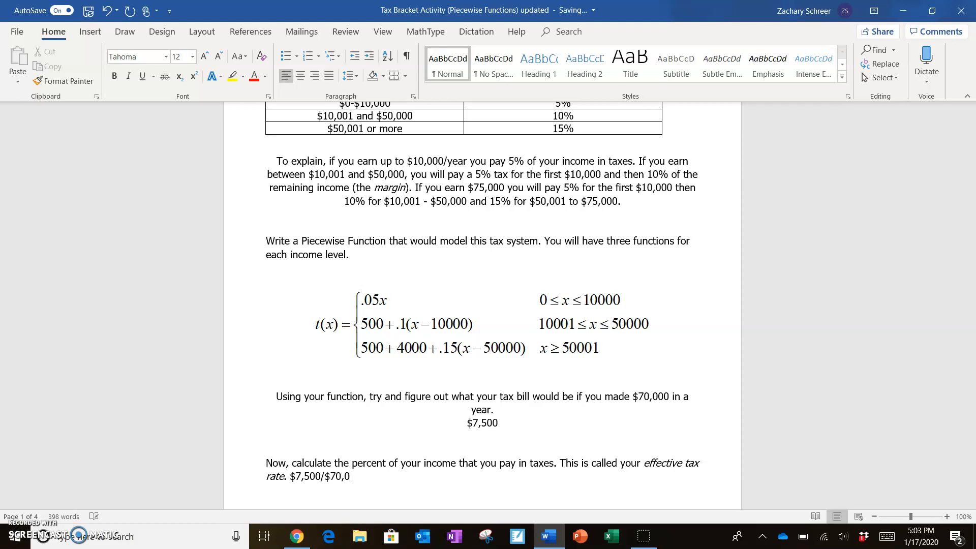
type("00 =")
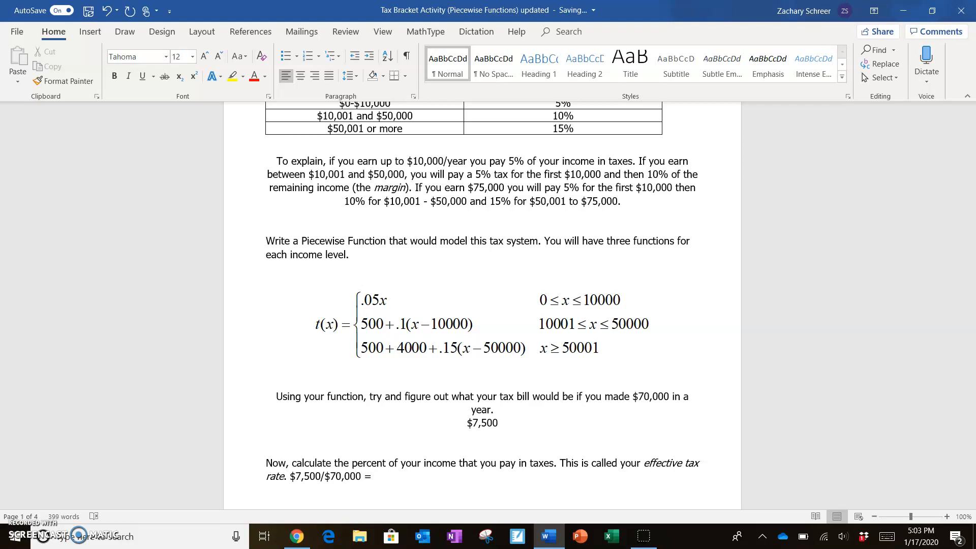
type("10")
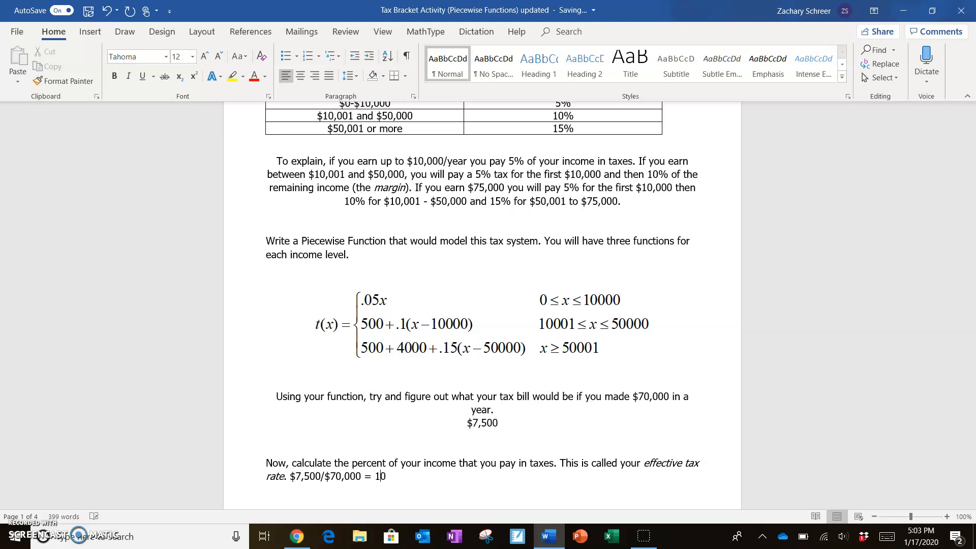
type(".71")
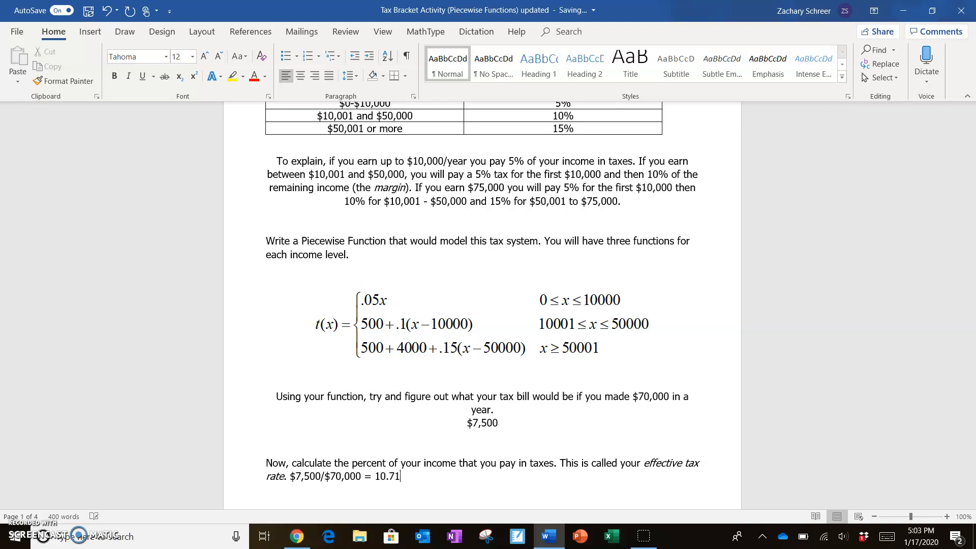
type("%")
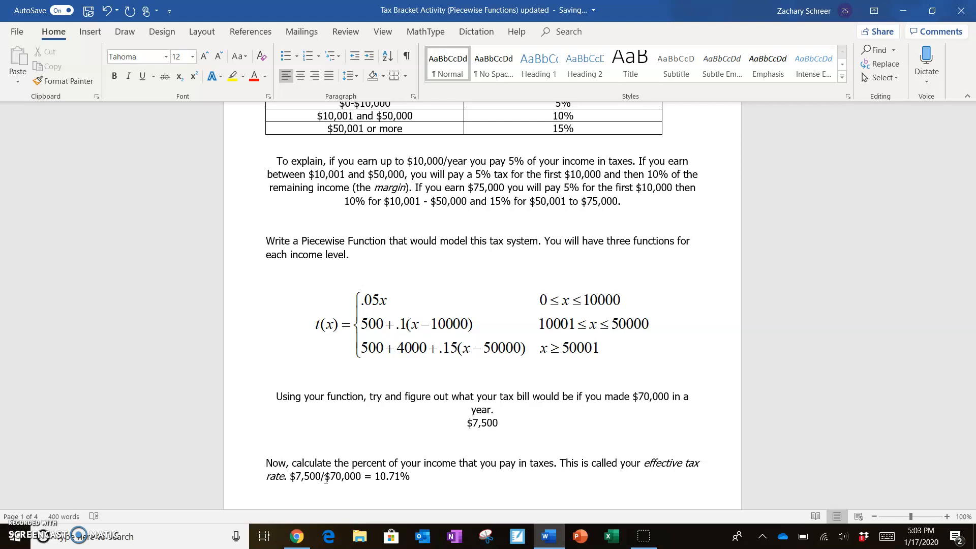
left_click(409, 476)
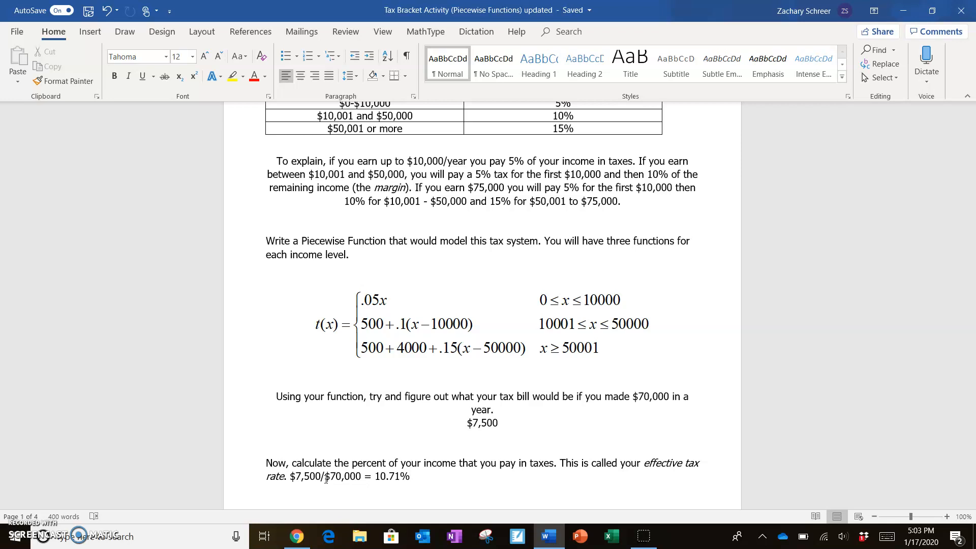
left_click(409, 476)
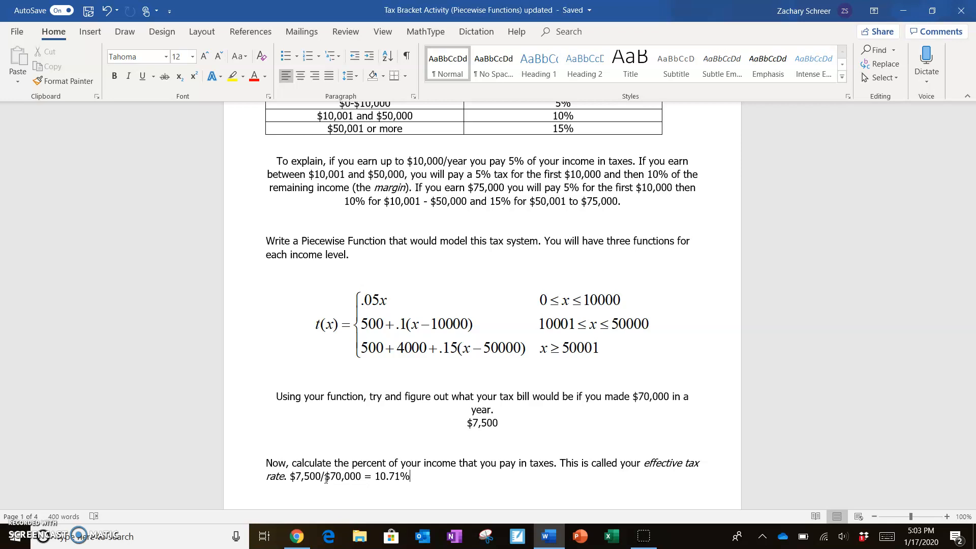